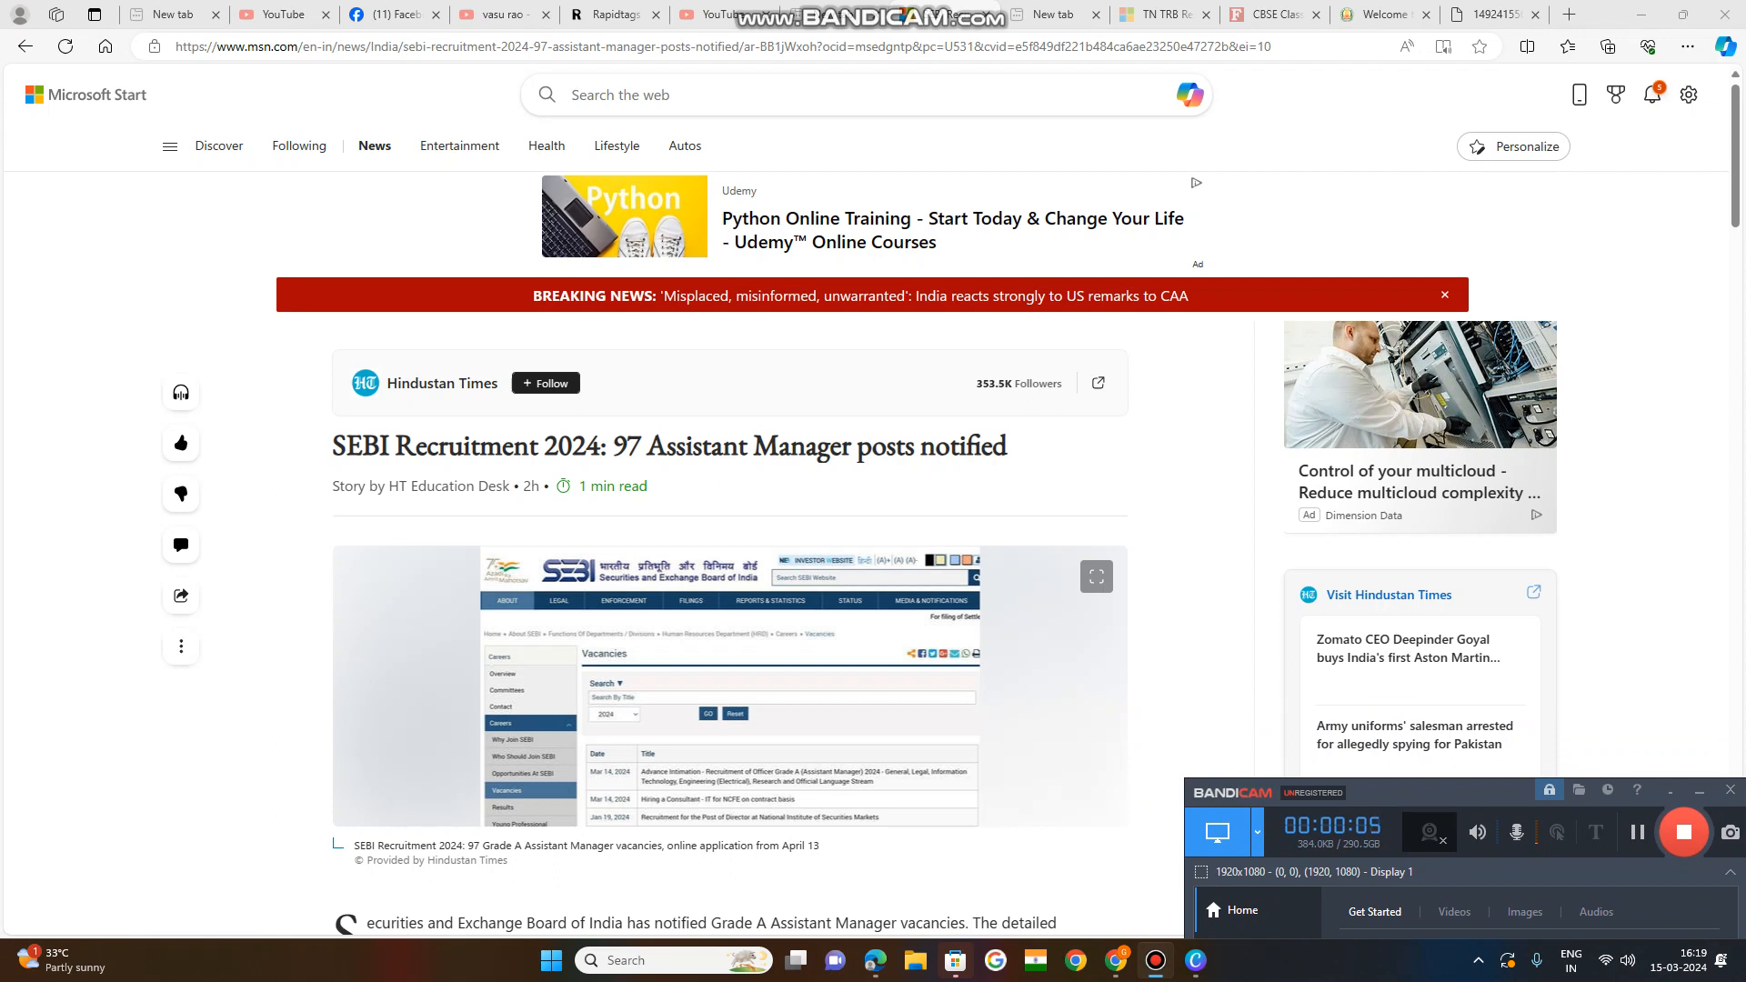
# Skim the opening paragraphs, selecting short phrases while reading down the article.
pyautogui.moveTo(331, 445); pyautogui.dragTo(415, 446)
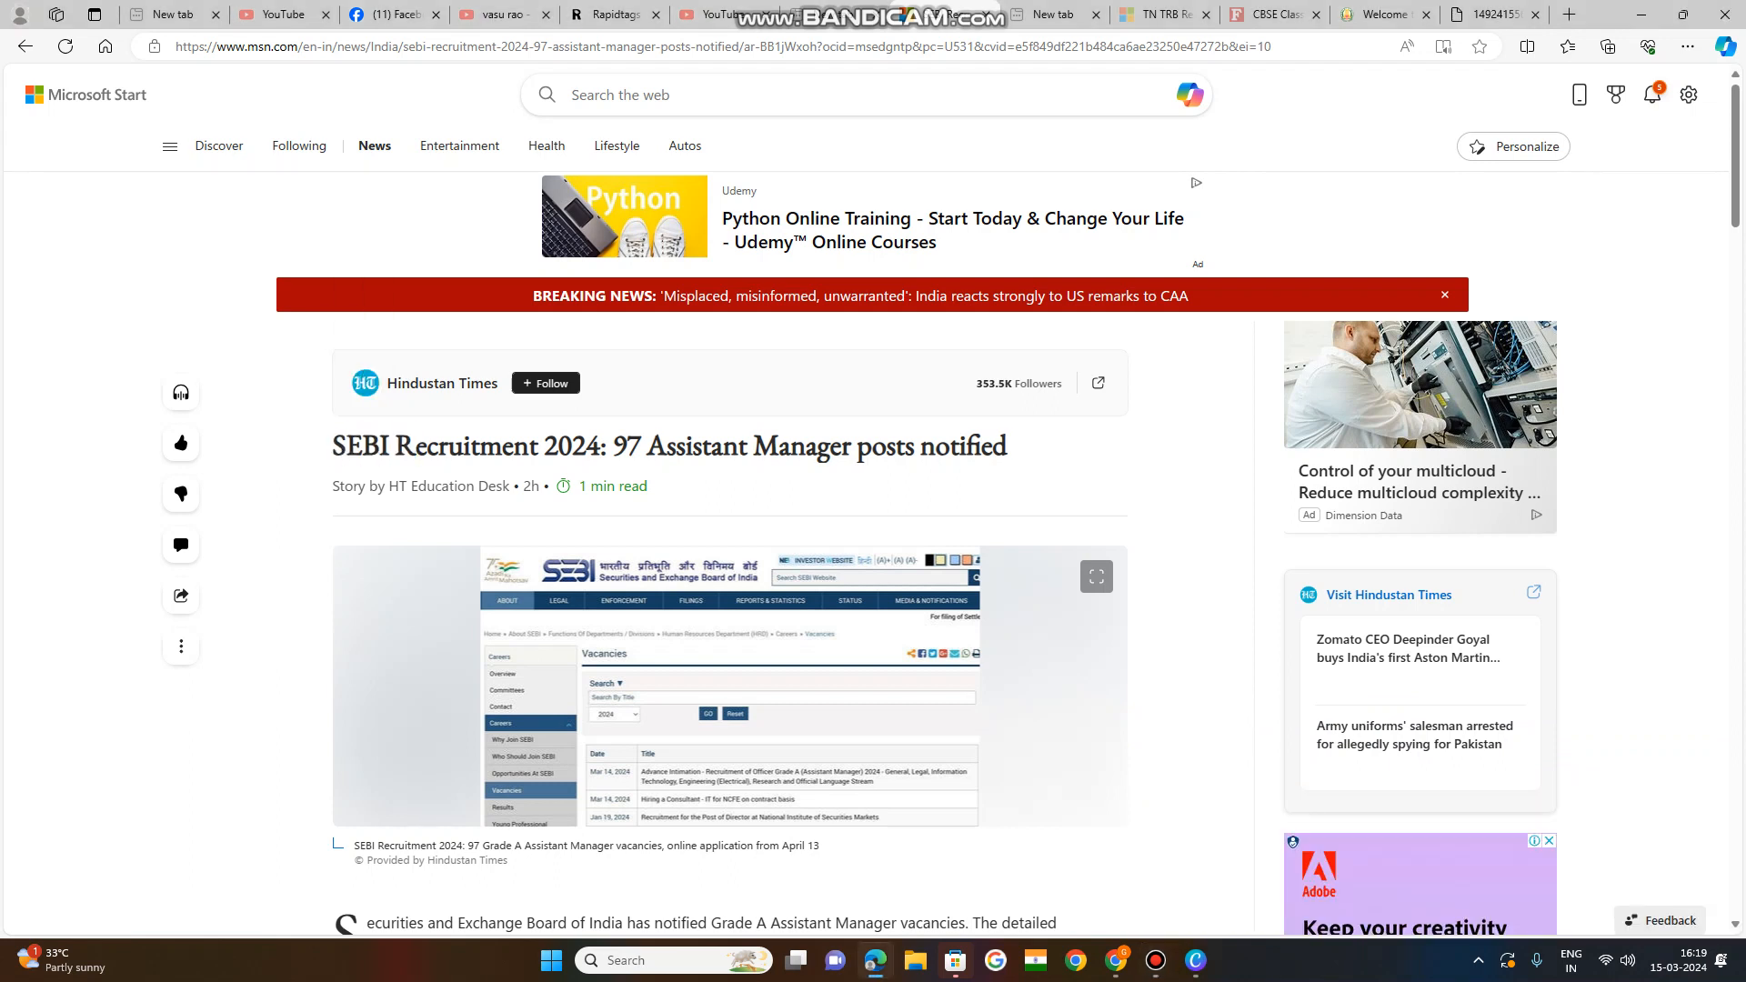
pyautogui.scroll(-3)
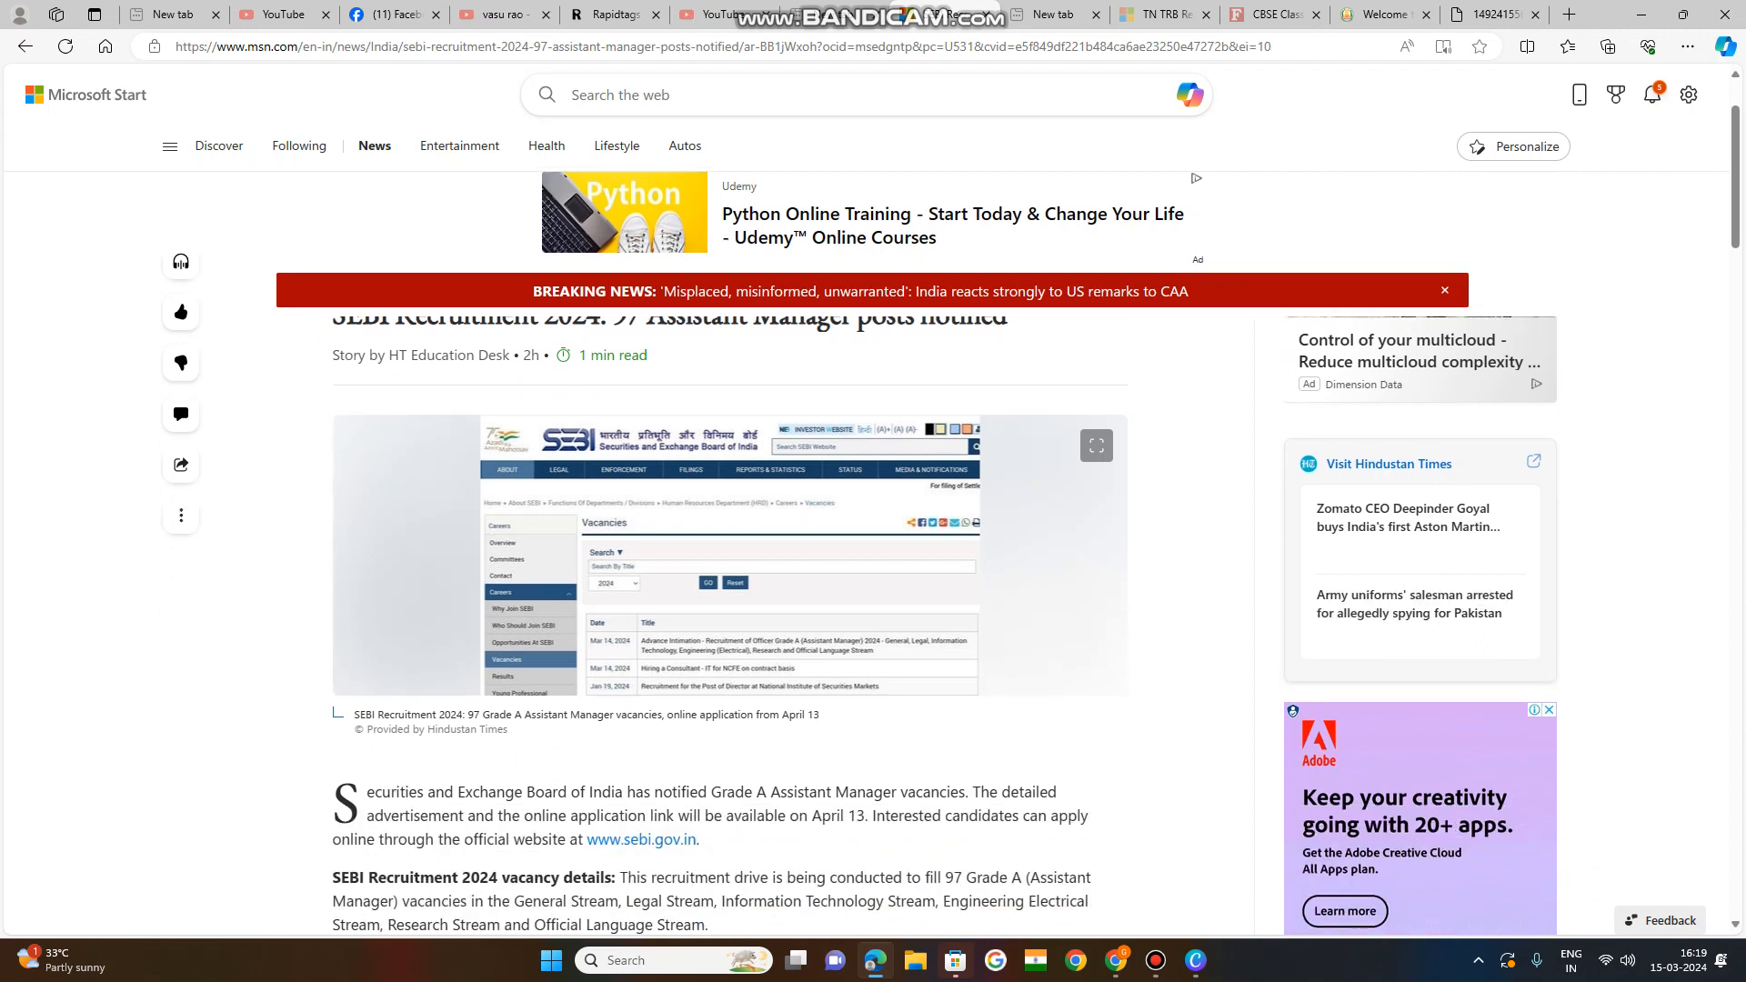
pyautogui.moveTo(464, 791); pyautogui.dragTo(624, 791)
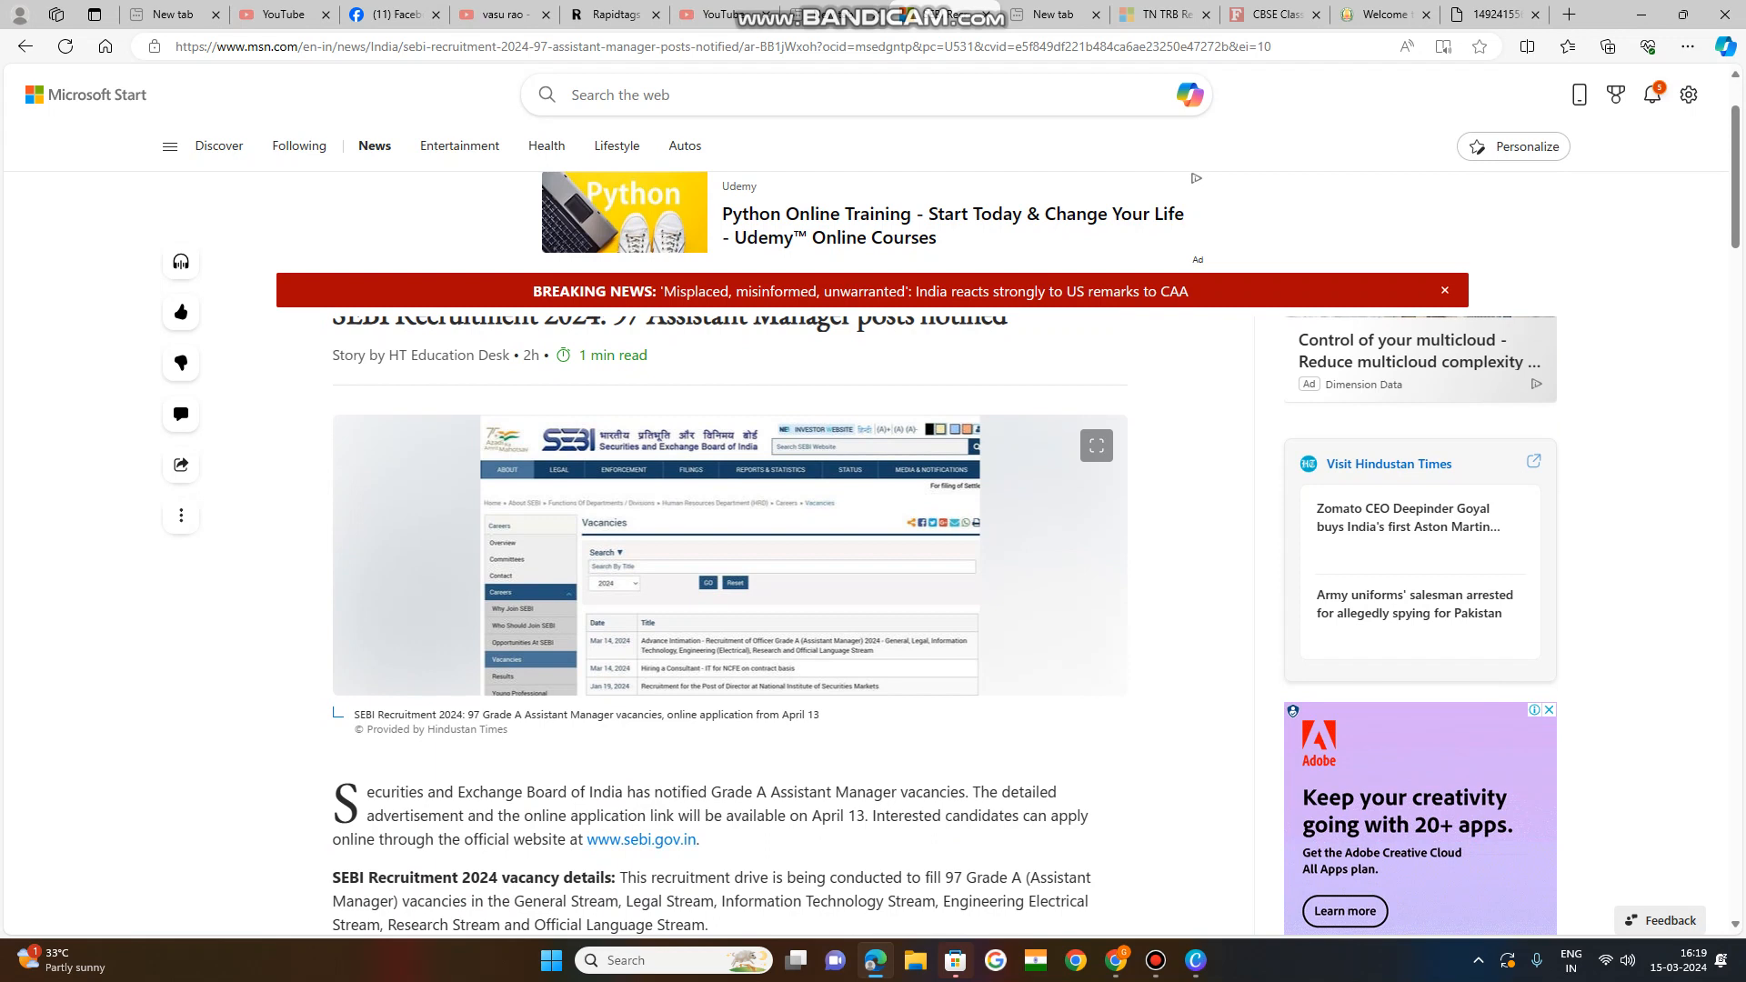
pyautogui.moveTo(464, 791); pyautogui.dragTo(636, 791)
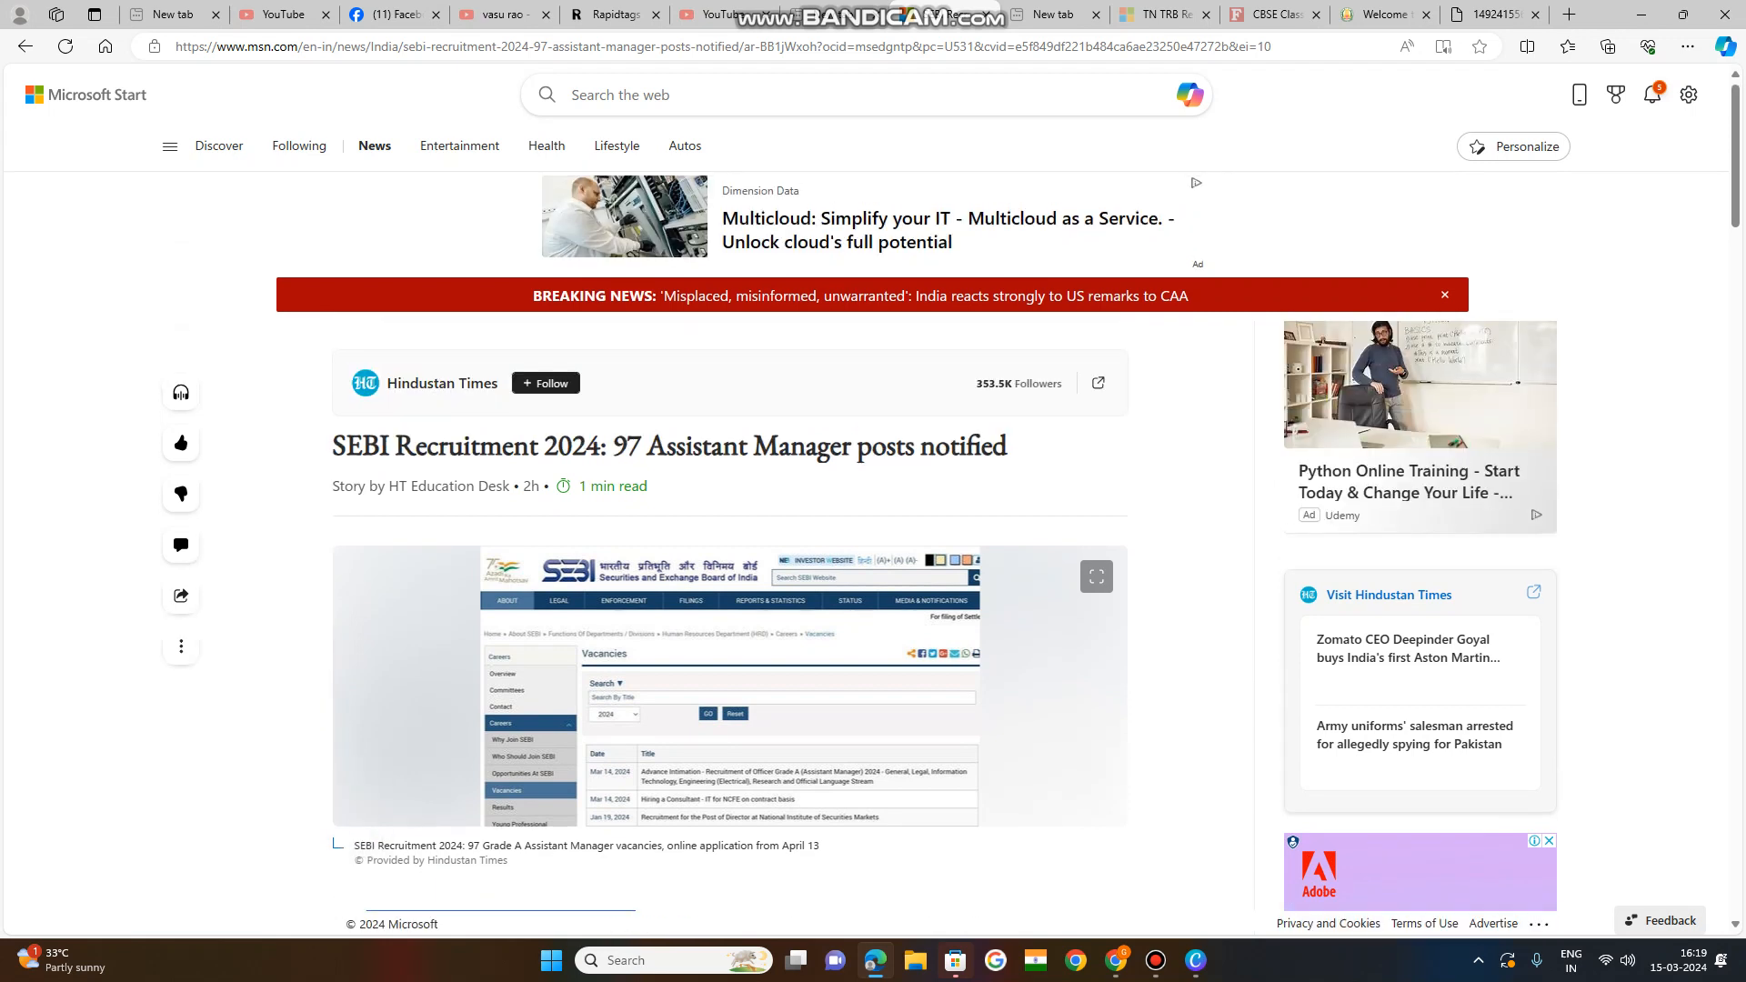
# Select '97 Assistant Manager' in the SEBI Recruitment 2024 headline.
pyautogui.doubleClick(636, 445)
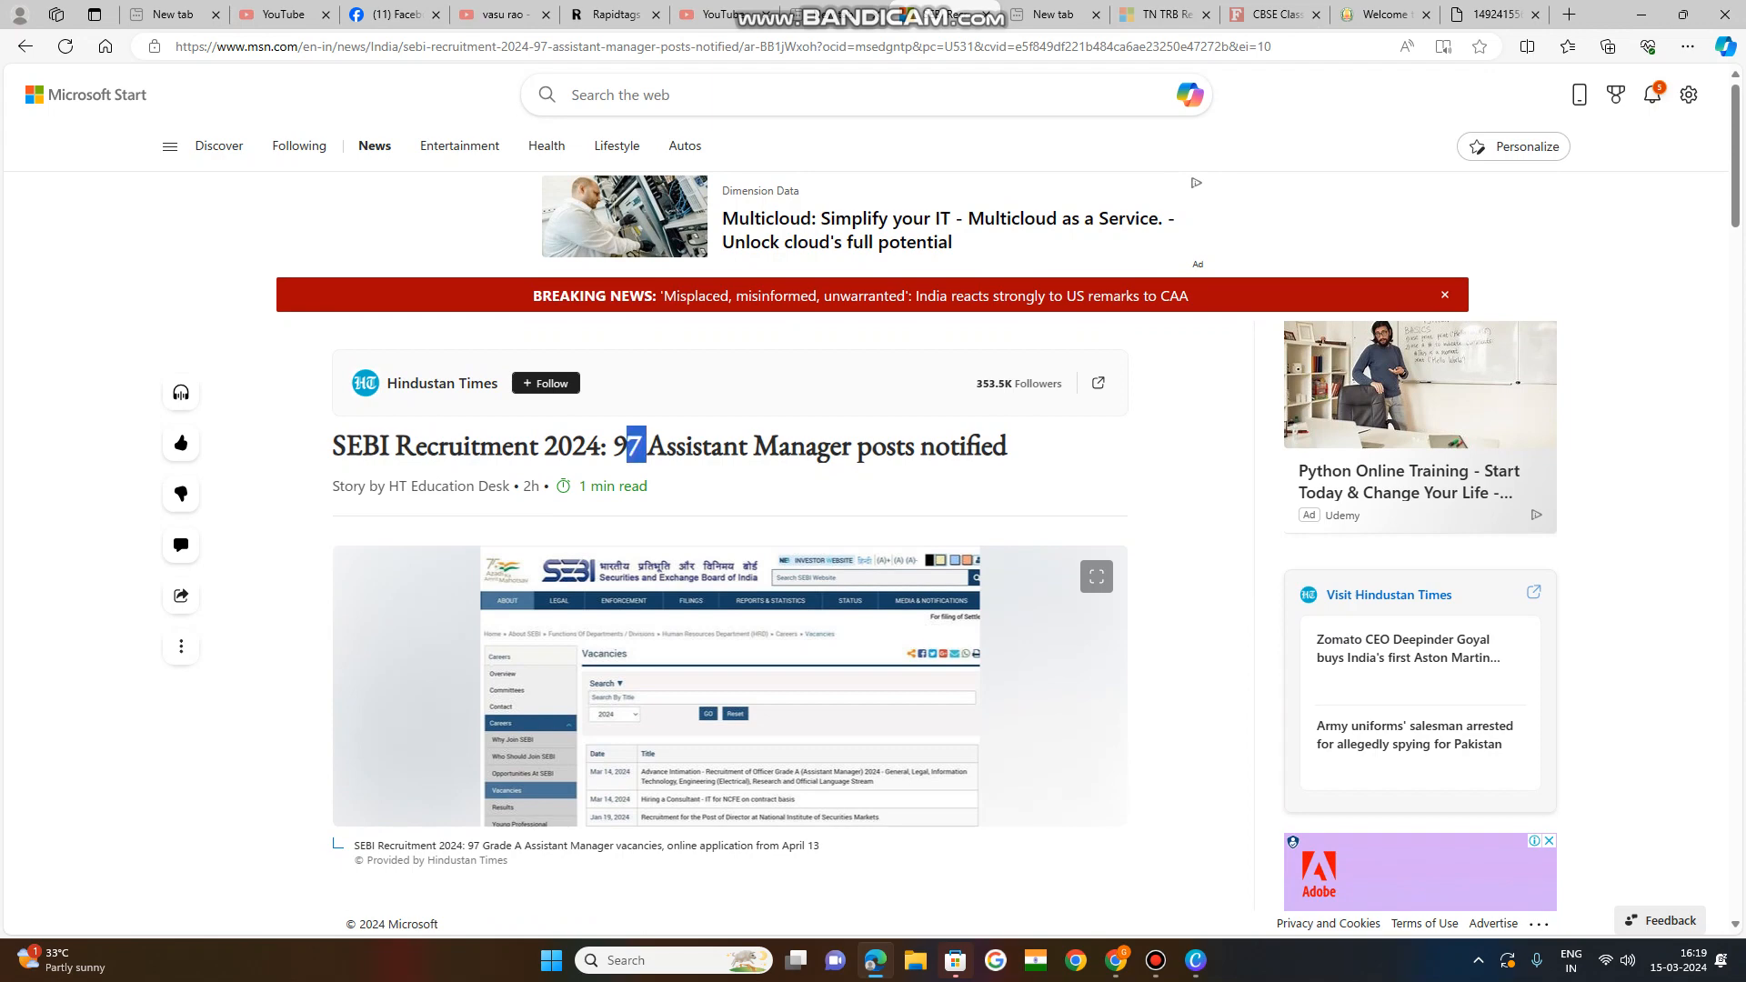
pyautogui.moveTo(631, 445); pyautogui.dragTo(849, 445)
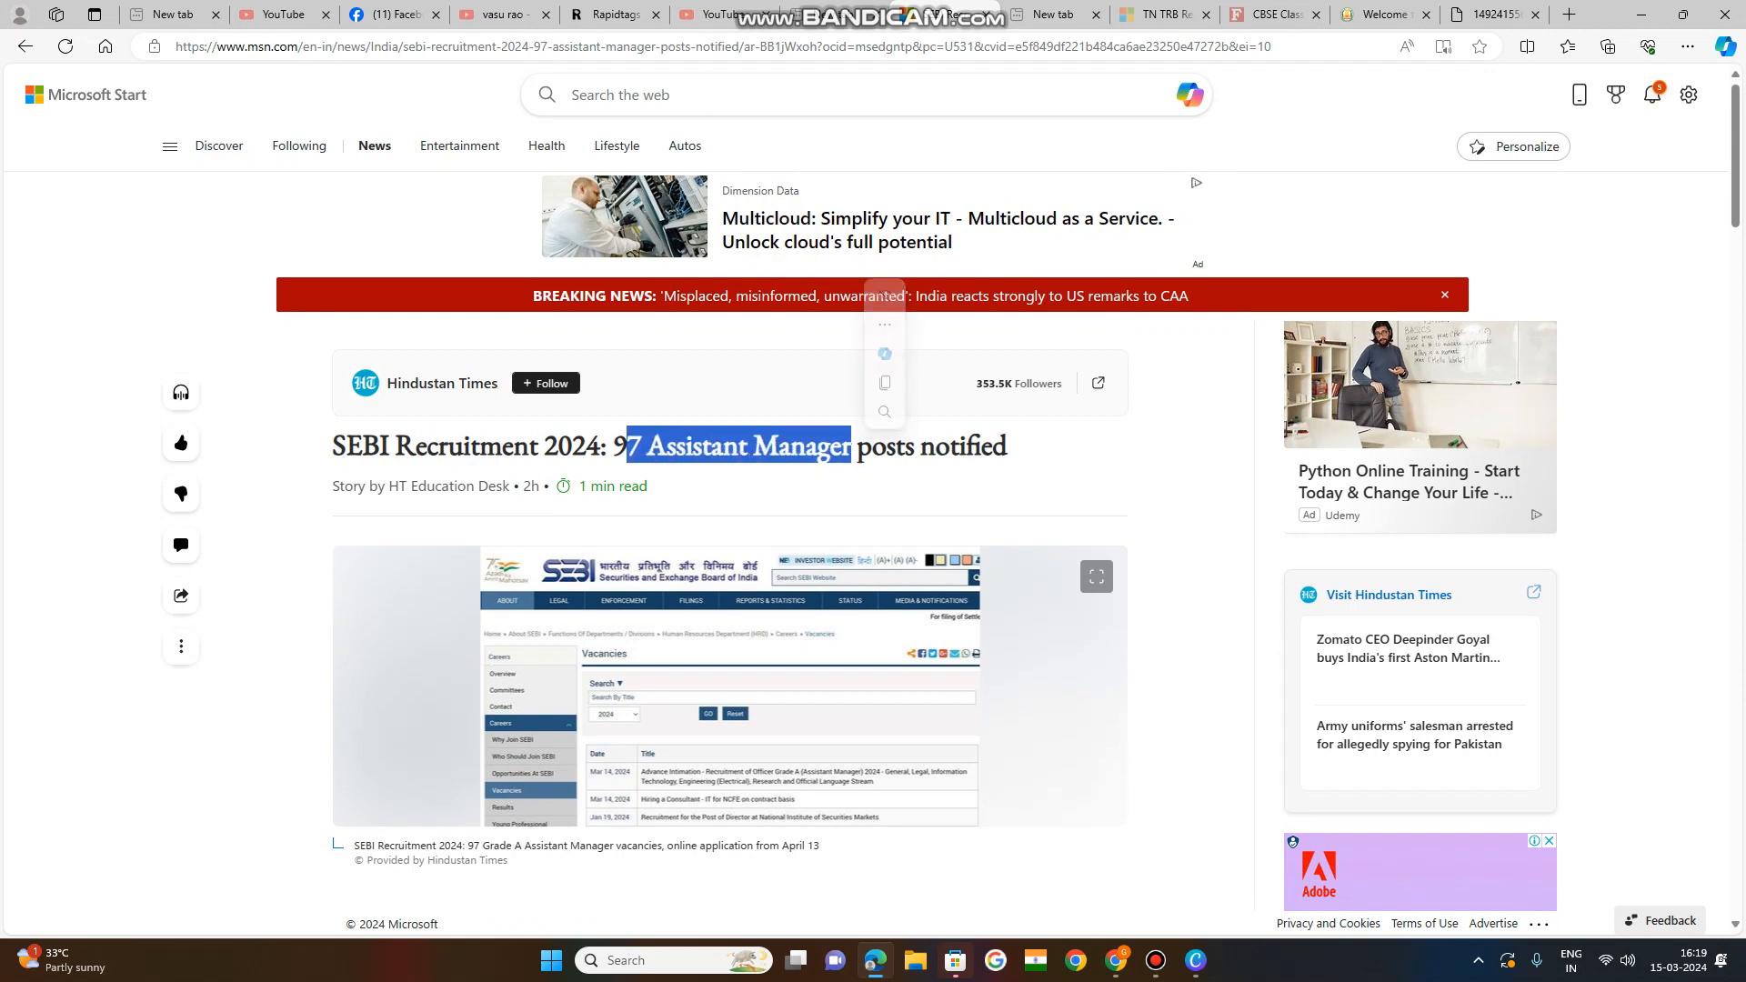
# Select the 'online application link' phrase, then clear that selection.
pyautogui.scroll(-3)
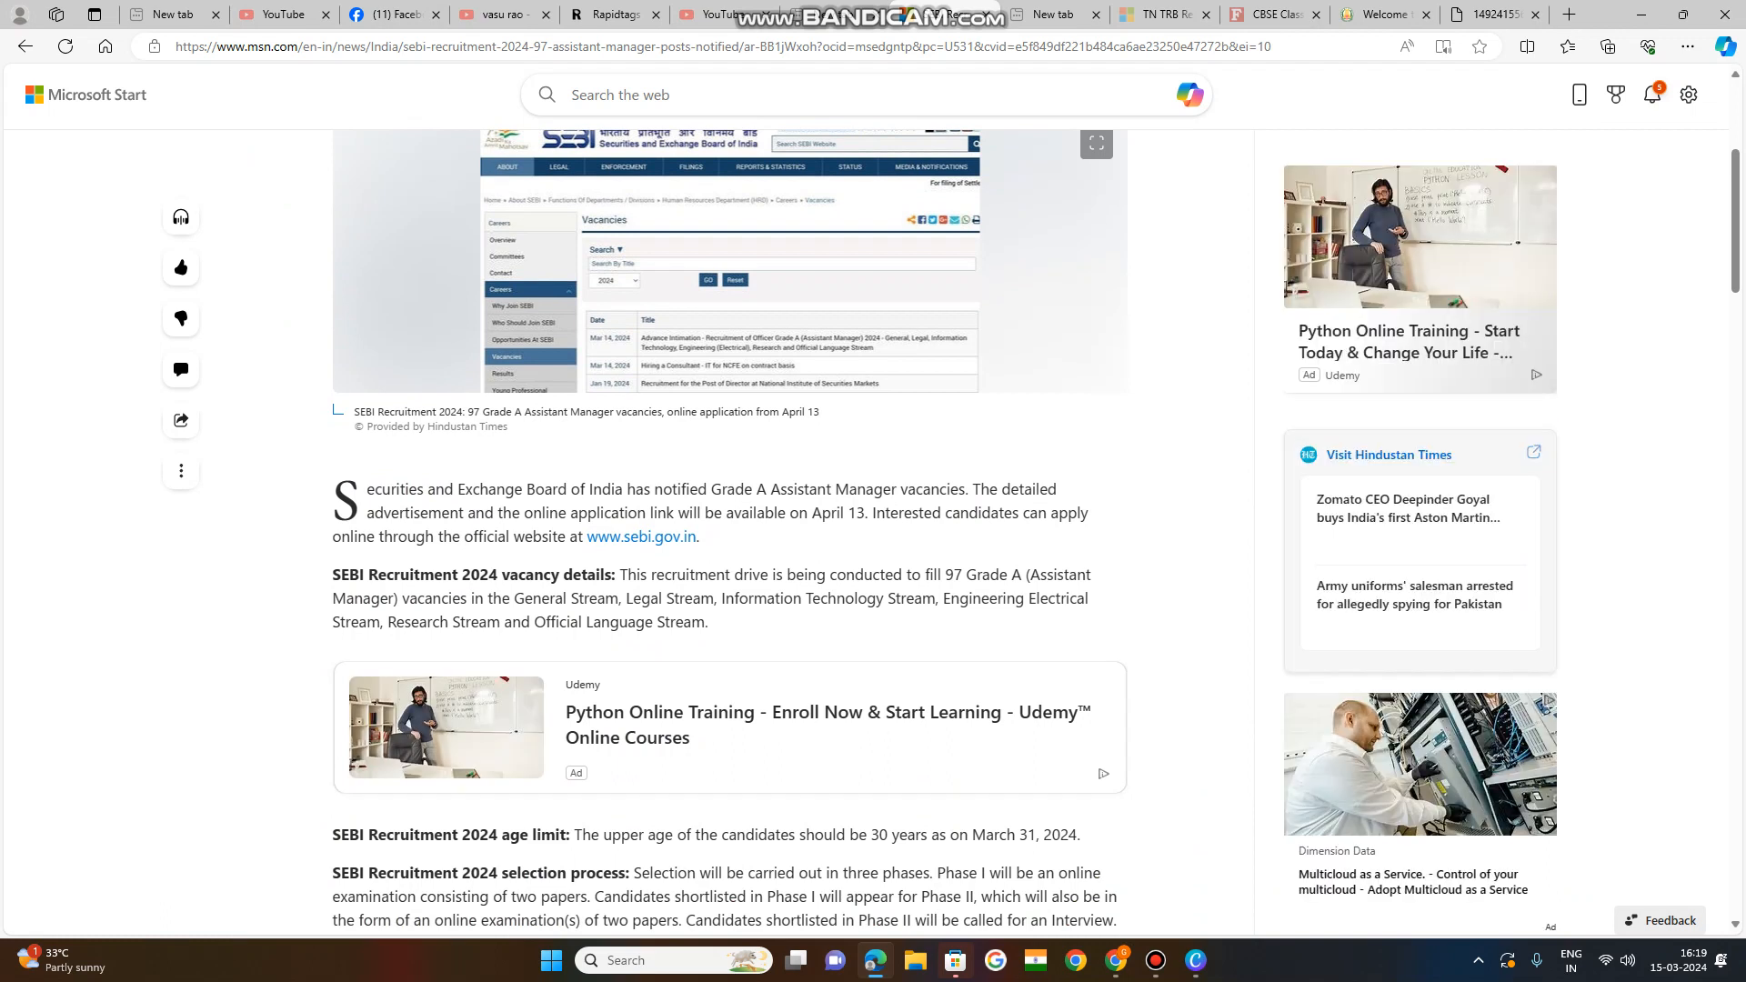
pyautogui.moveTo(384, 489); pyautogui.dragTo(687, 490)
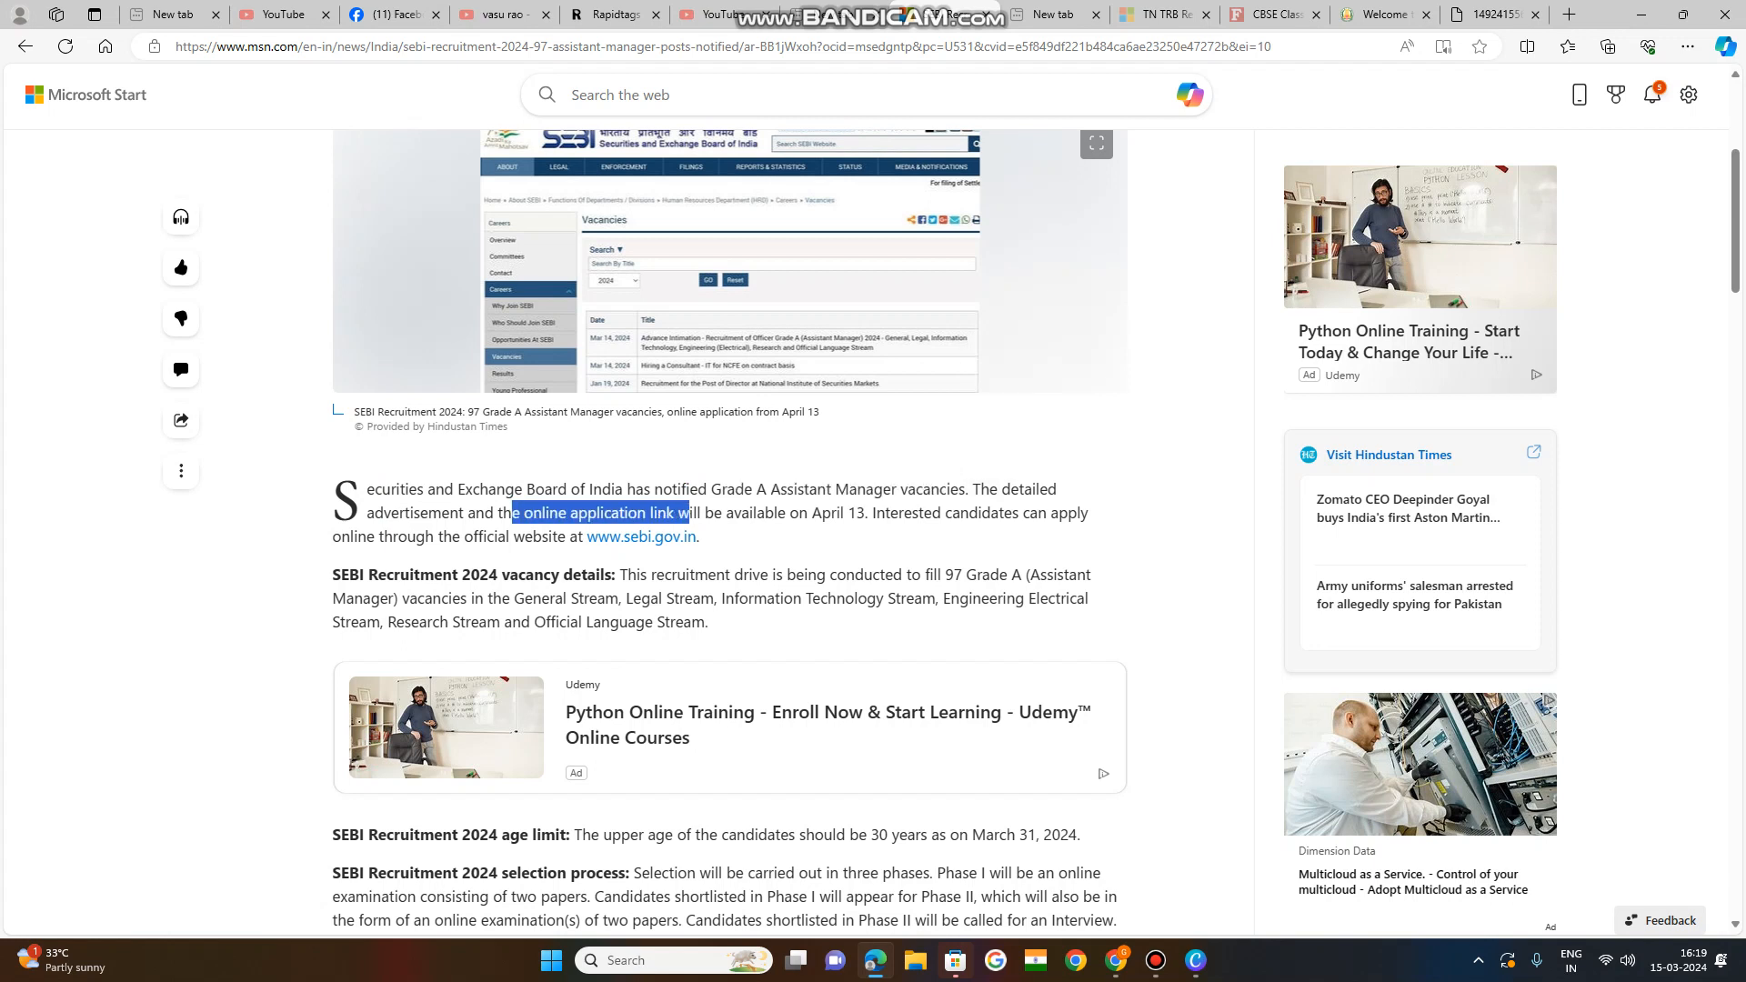
pyautogui.moveTo(687, 513); pyautogui.dragTo(864, 513)
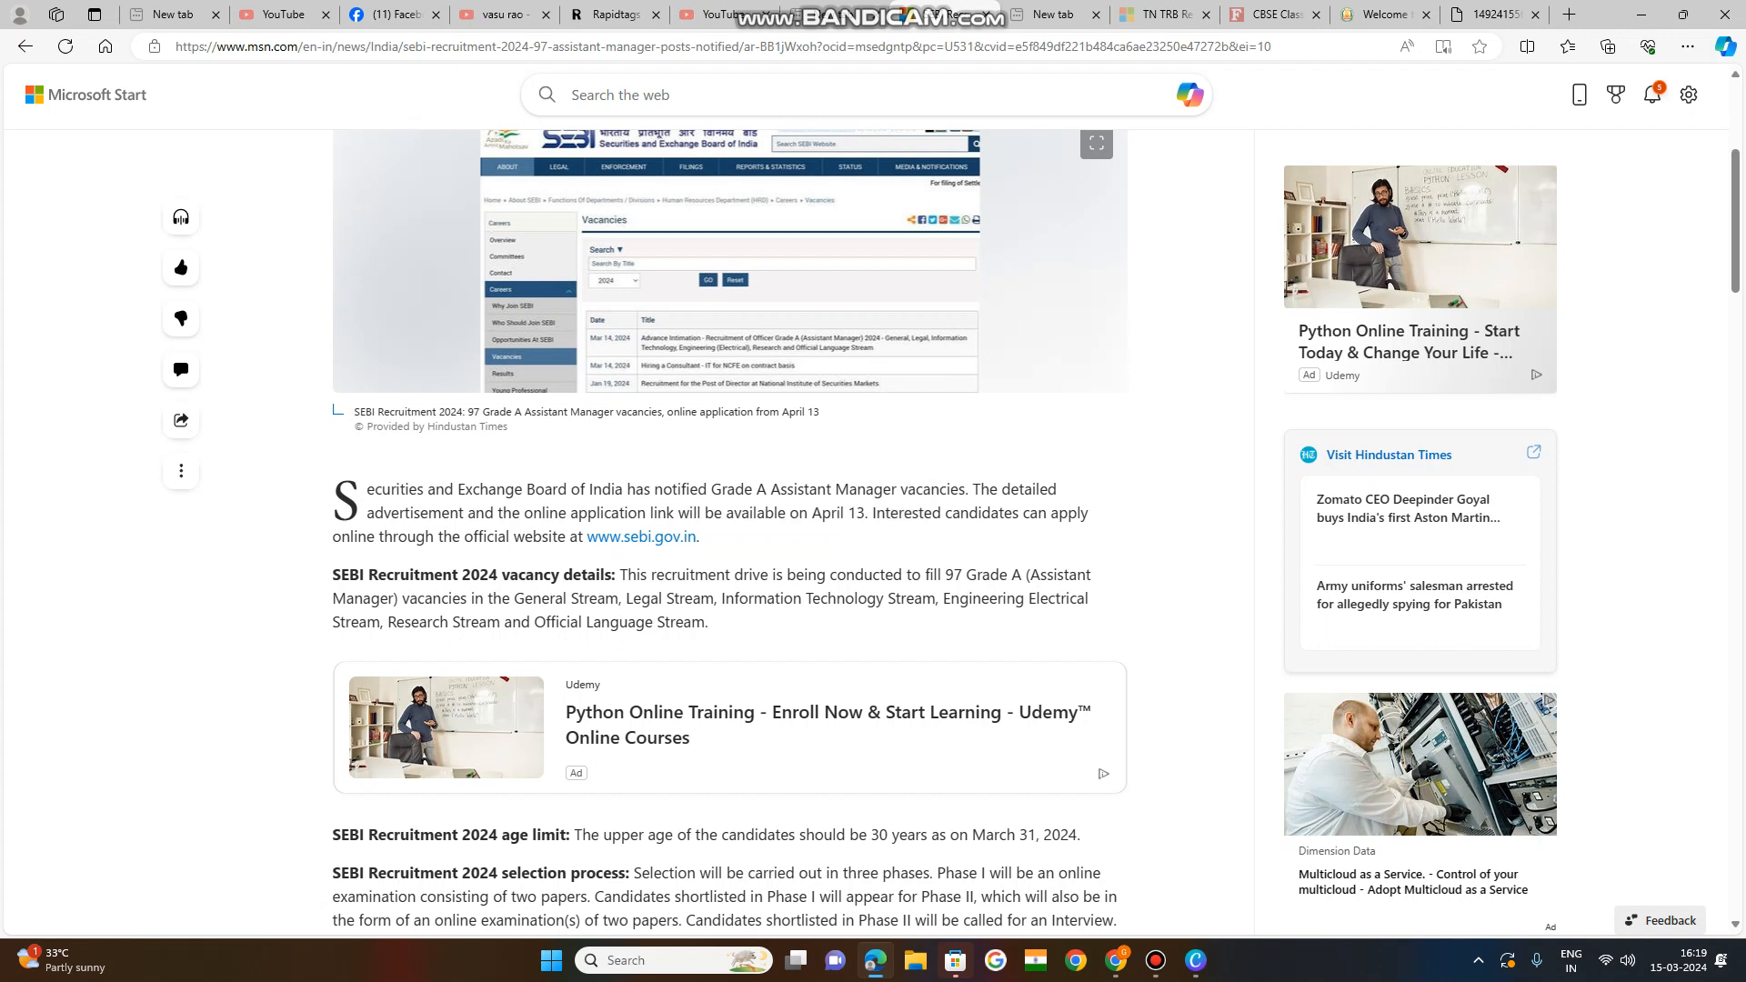
# Select 'vacancies in the General Stream' and 'Official Language Stream' in the vacancy details.
pyautogui.moveTo(377, 535); pyautogui.dragTo(698, 535)
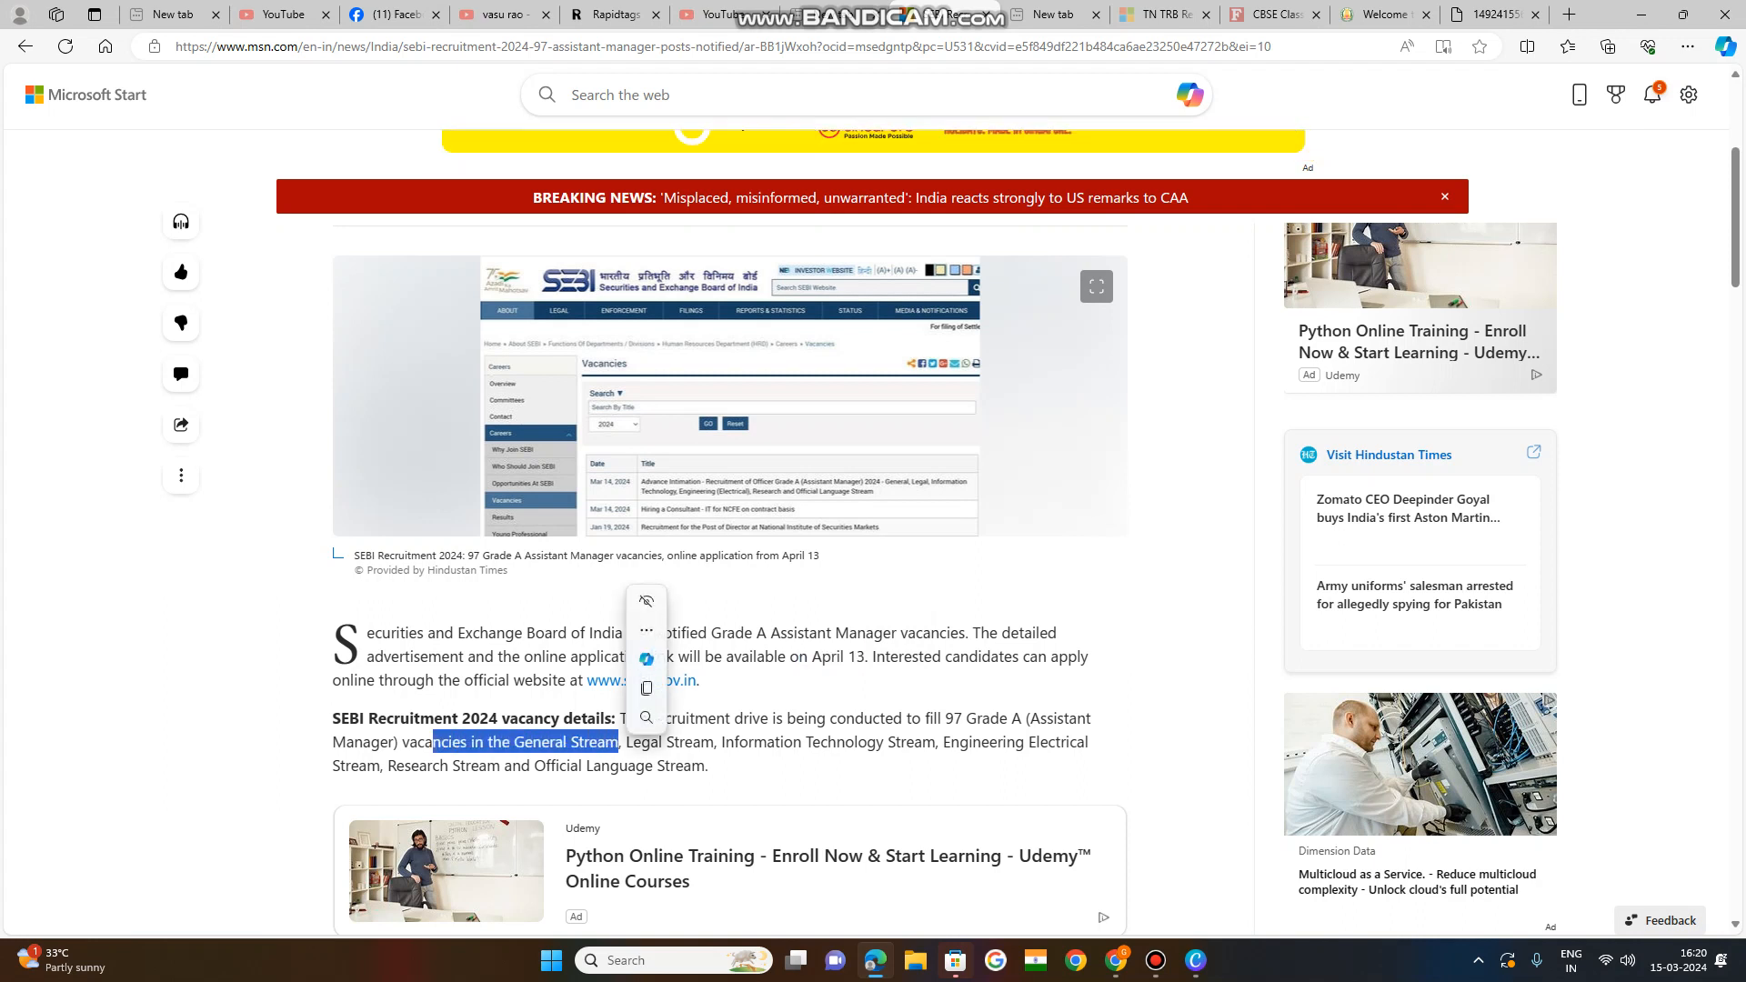
pyautogui.doubleClick(801, 742)
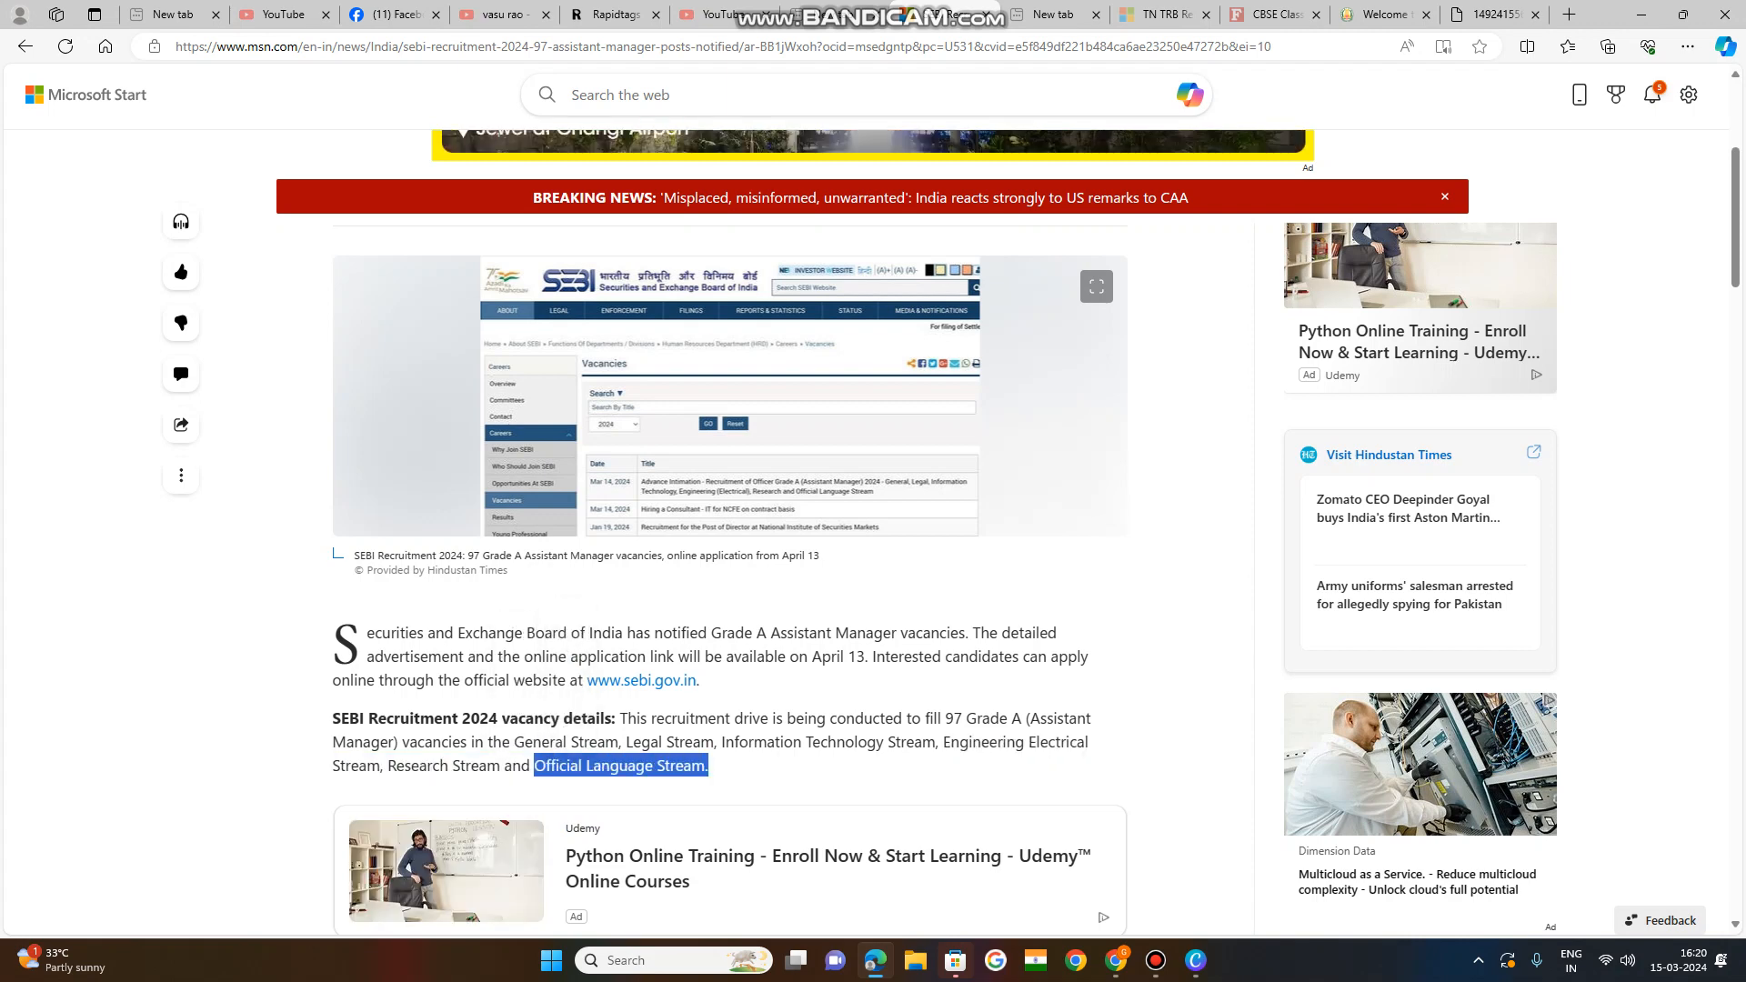
pyautogui.scroll(-3)
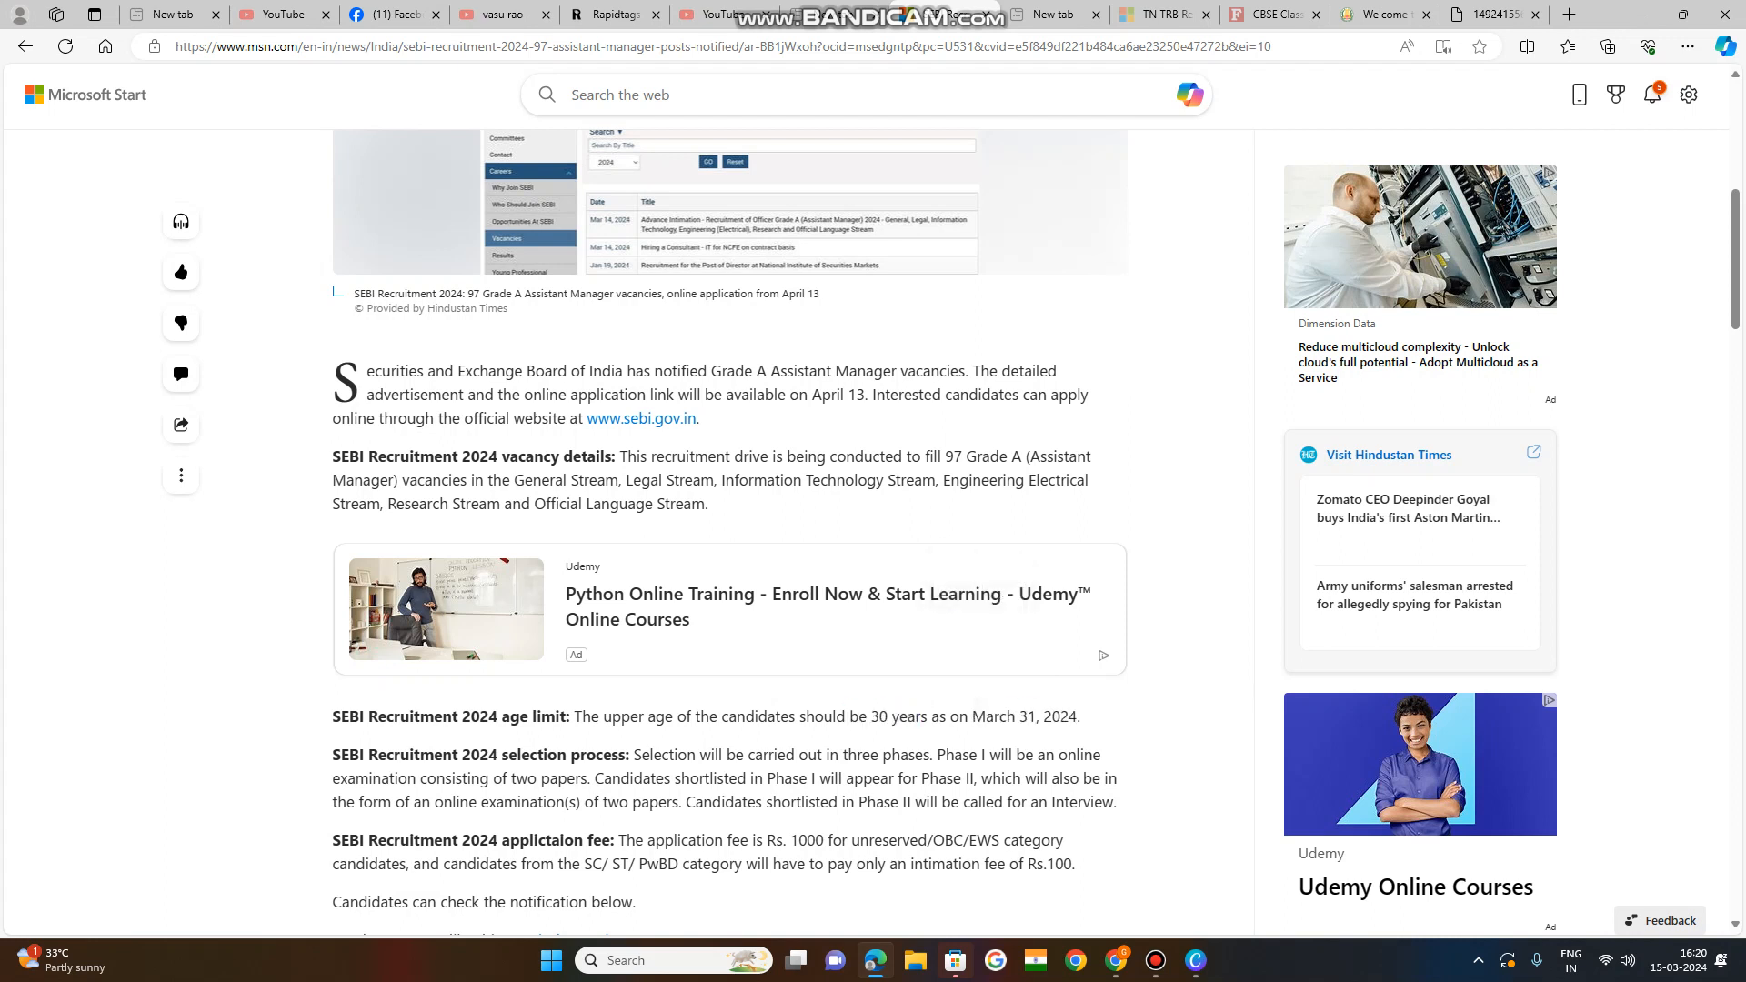
# Select 'examination consisting of two papers.' for Phase I, clear it, and select the next passage.
pyautogui.moveTo(745, 716); pyautogui.dragTo(920, 716)
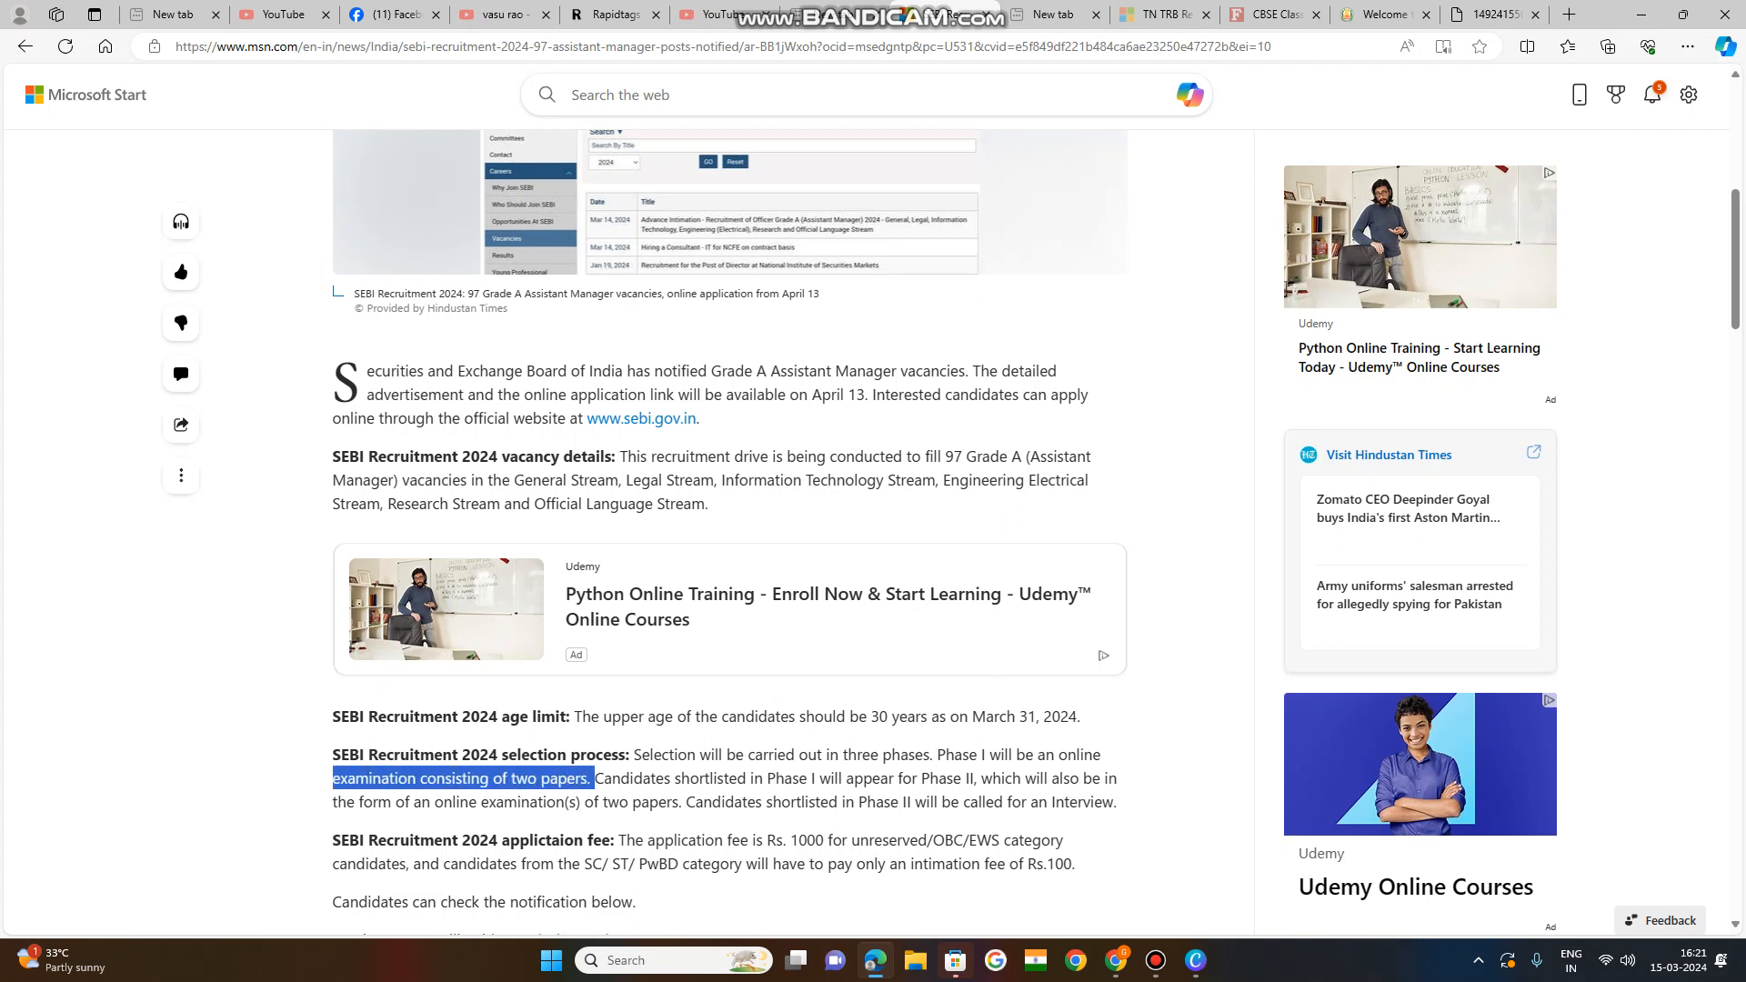
pyautogui.click(772, 801)
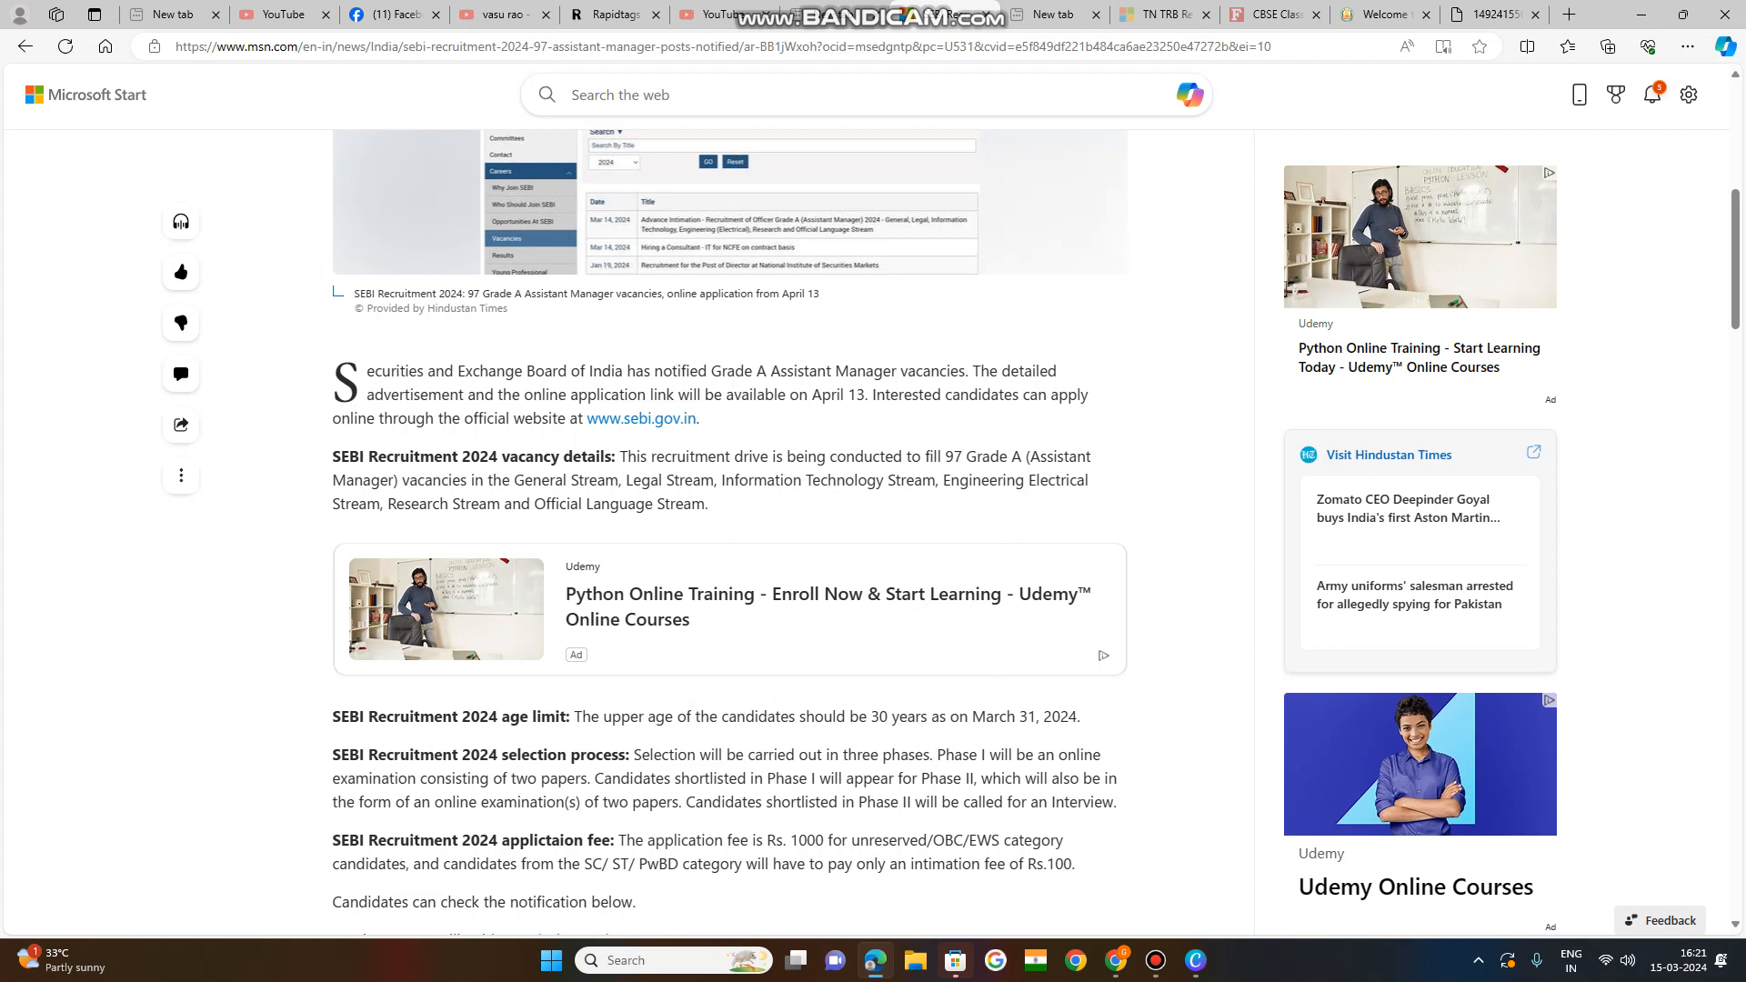
pyautogui.moveTo(644, 776); pyautogui.dragTo(900, 776)
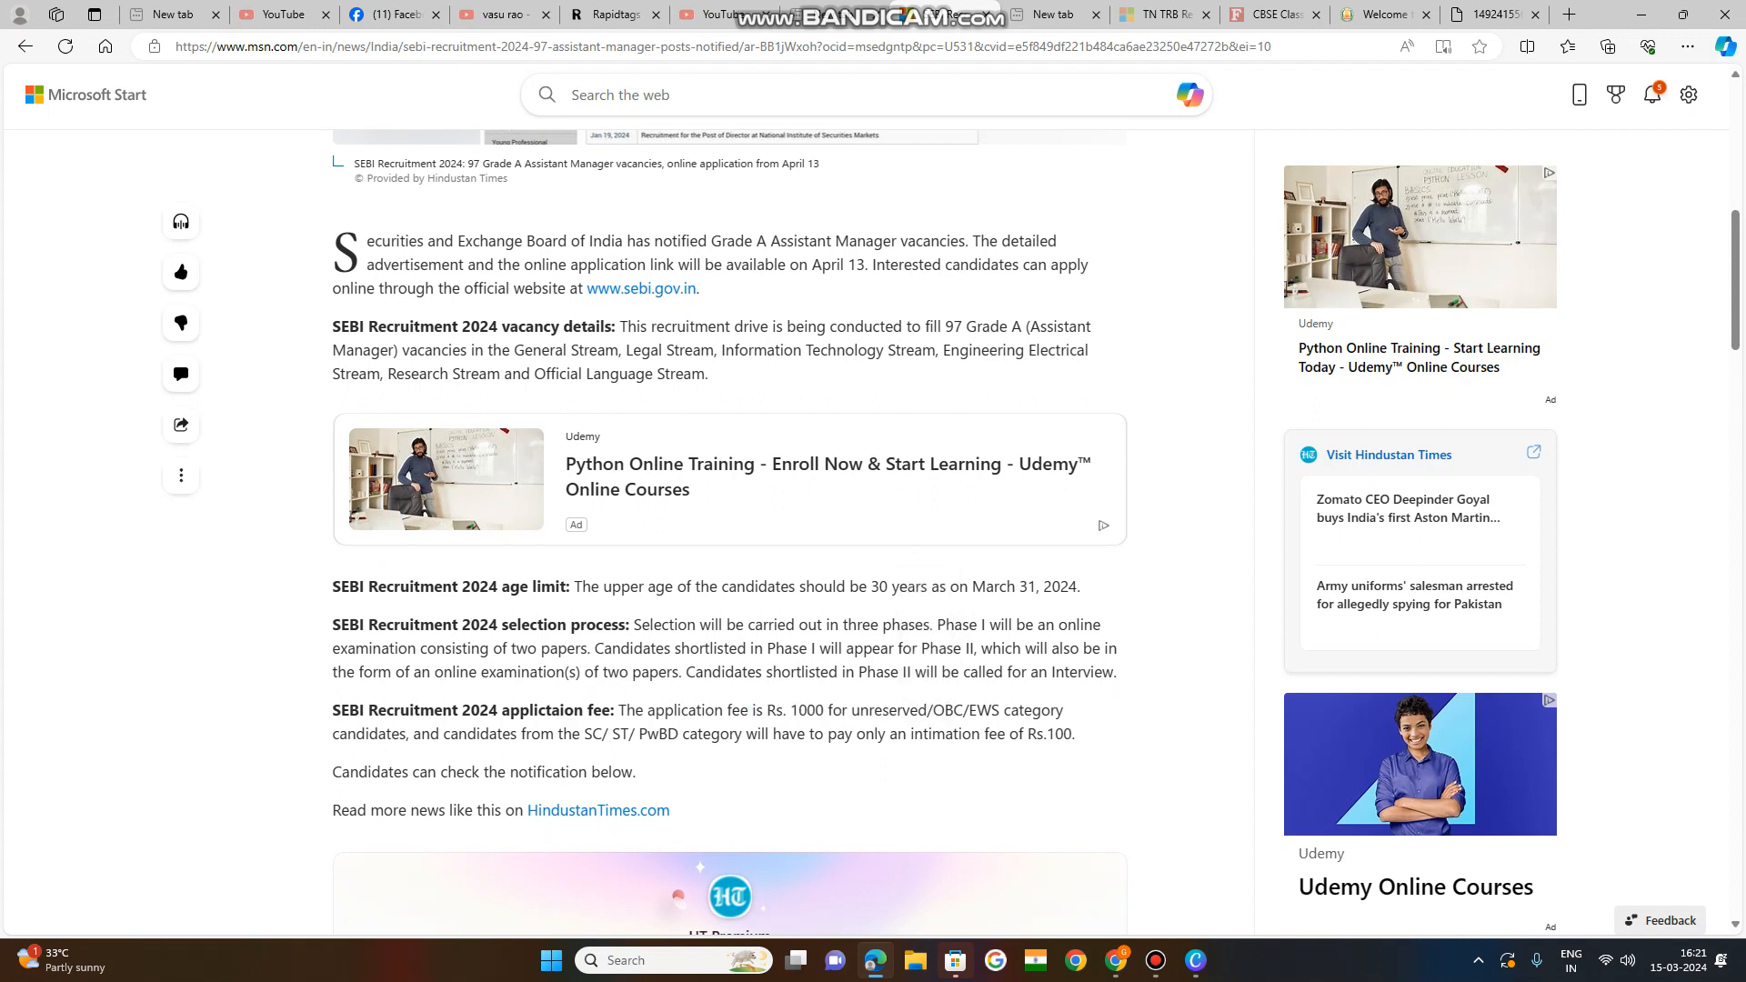
# Select the SC/ ST/ PwBD passage through 'only an intimation fee of Rs.100.'.
pyautogui.moveTo(558, 733); pyautogui.dragTo(668, 733)
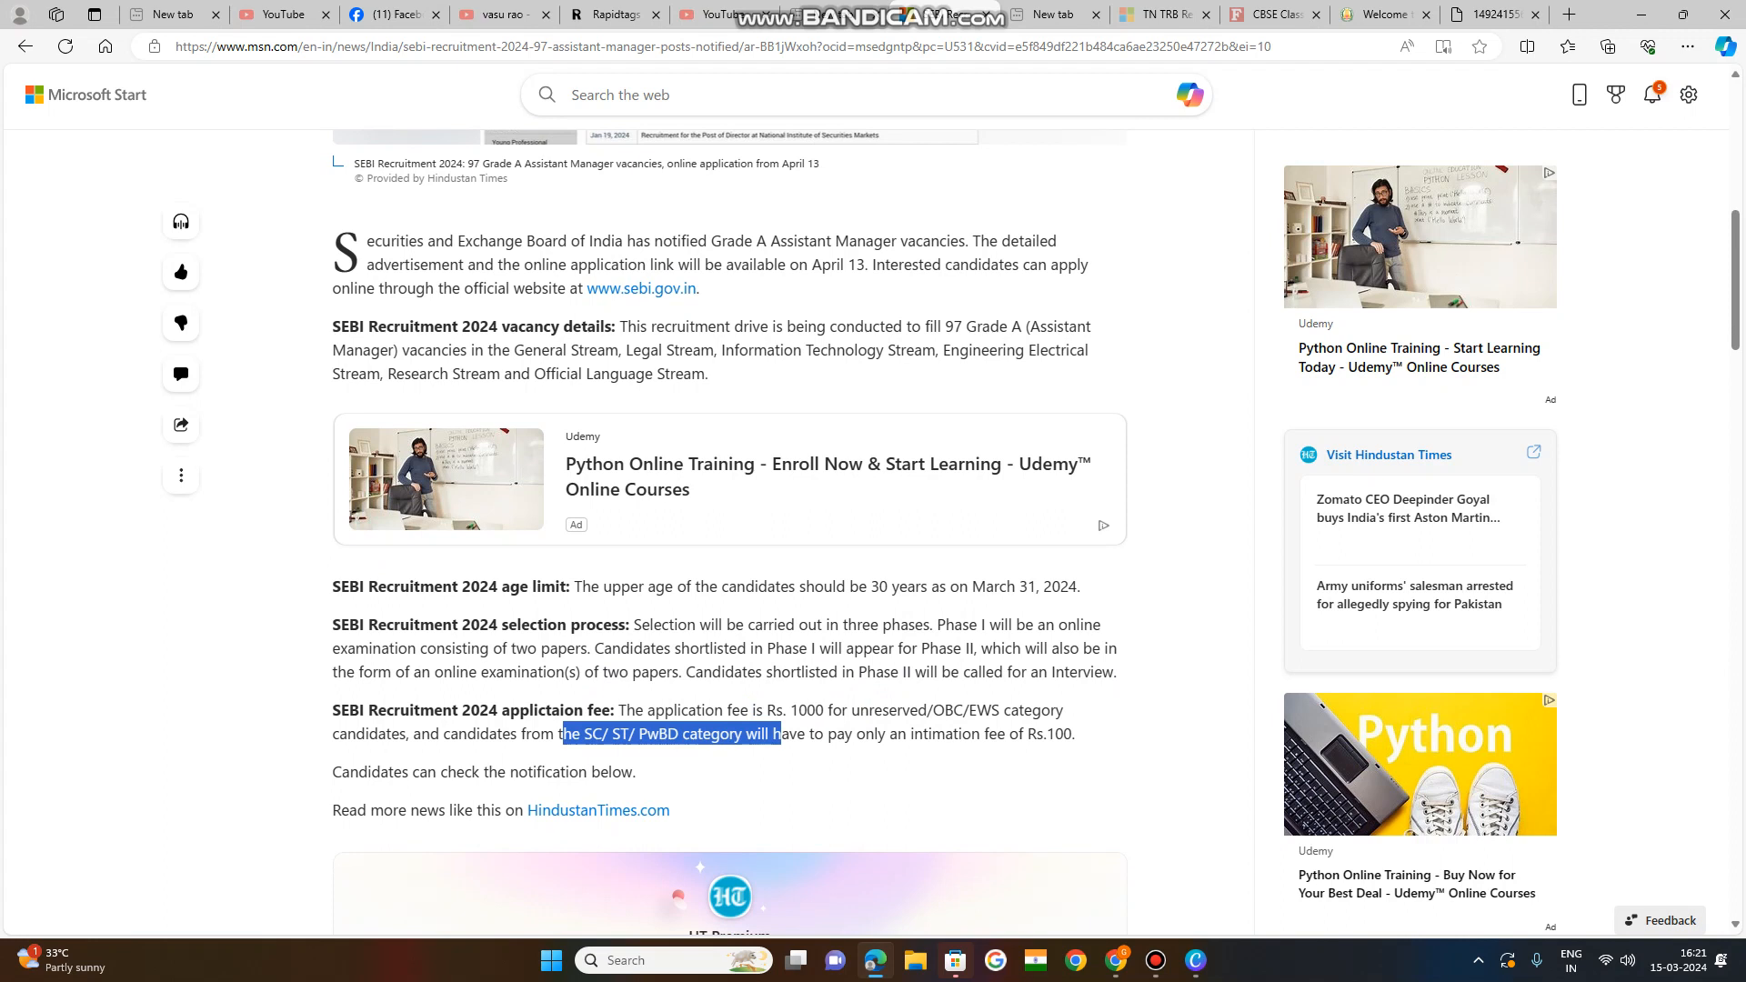
pyautogui.moveTo(781, 733); pyautogui.dragTo(837, 733)
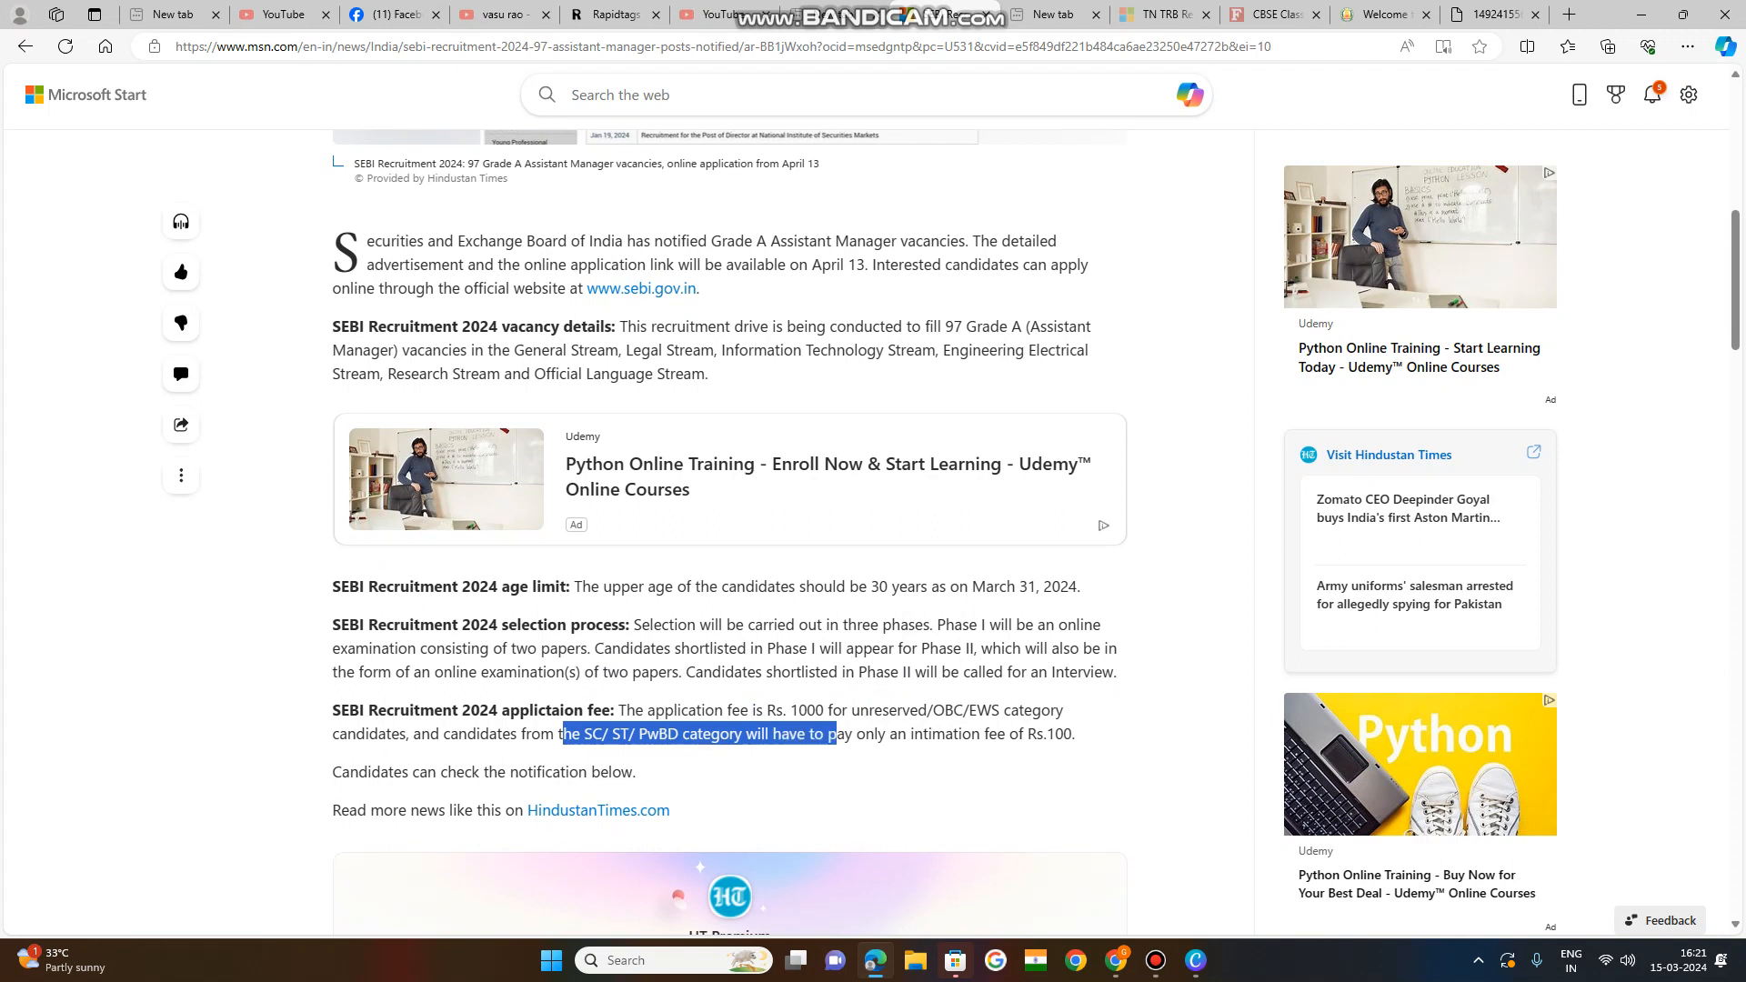
pyautogui.moveTo(836, 733); pyautogui.dragTo(942, 733)
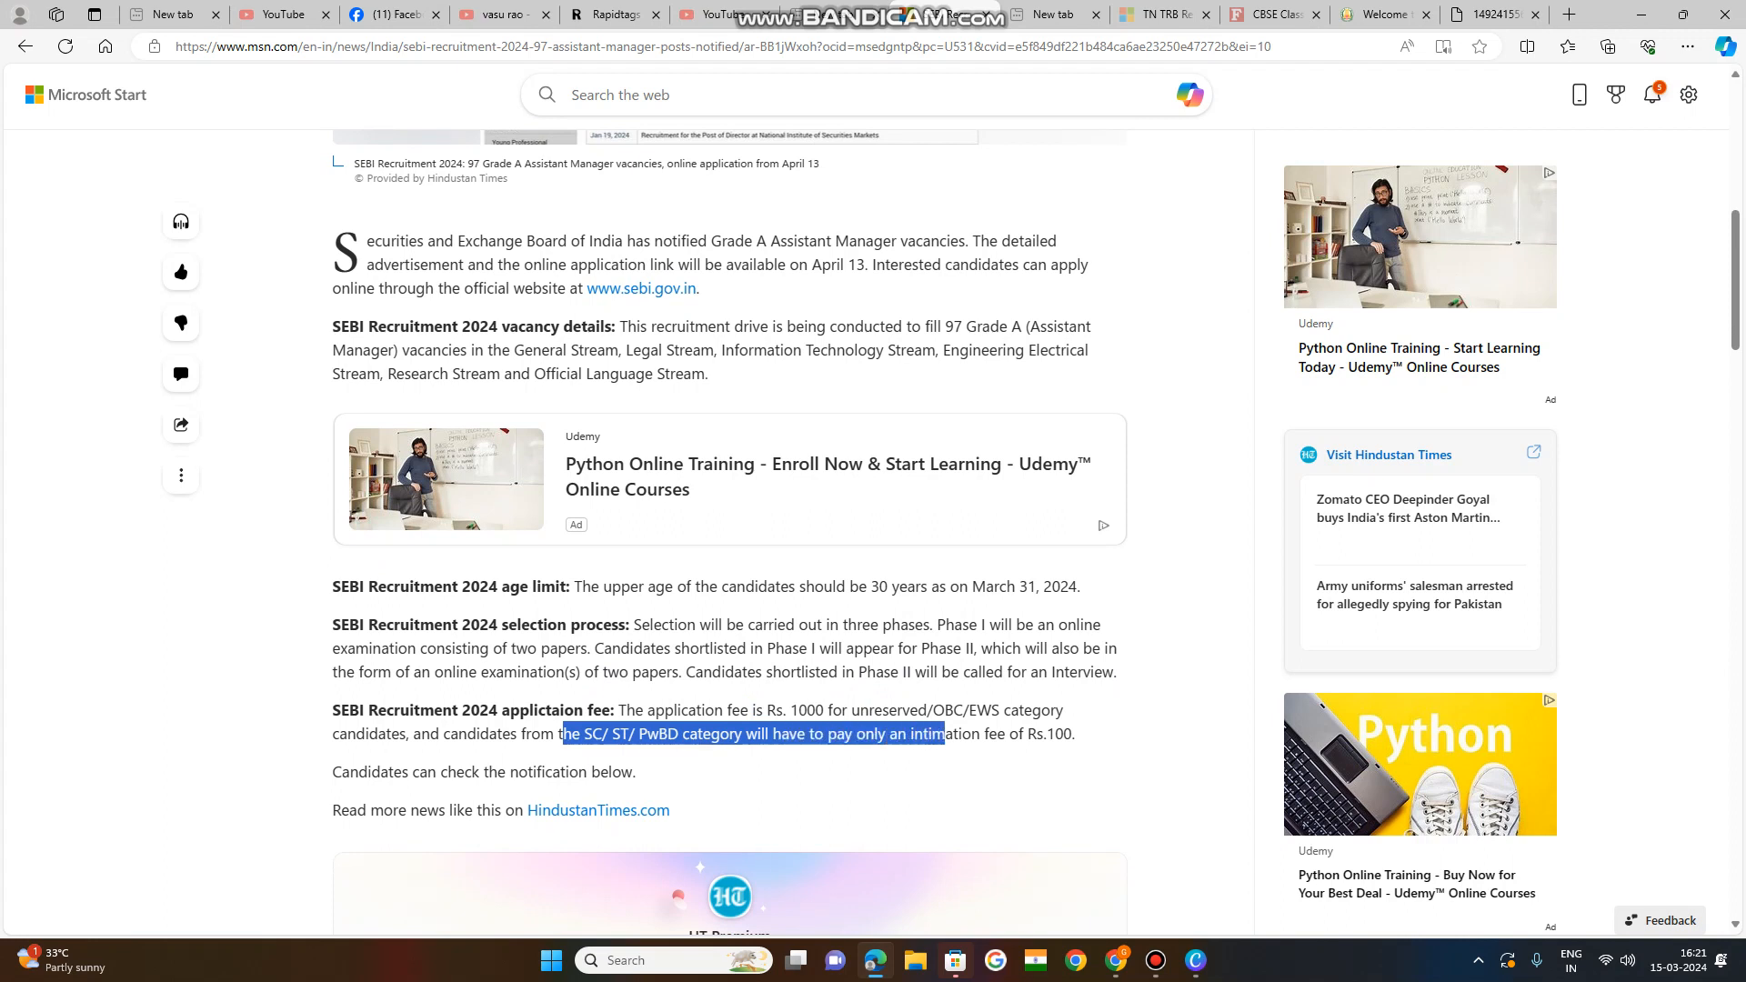
pyautogui.moveTo(940, 733); pyautogui.dragTo(1075, 733)
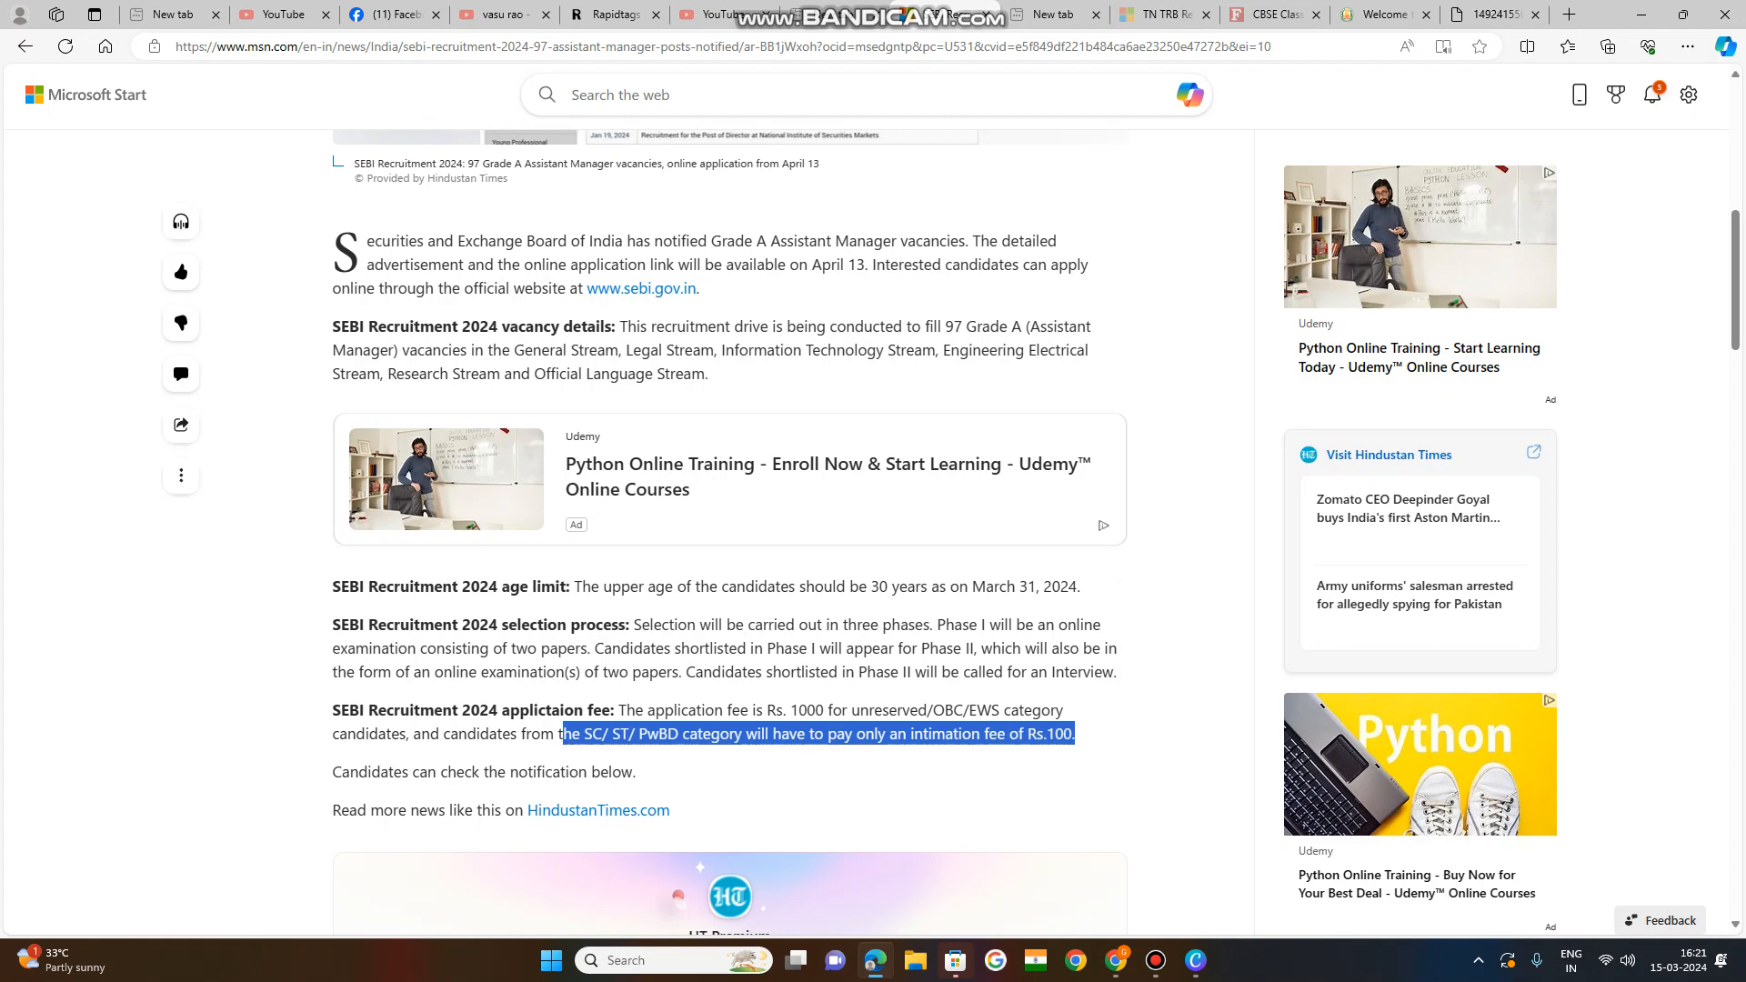
# Scroll through the rest of the article and back toward the top.
pyautogui.scroll(-3)
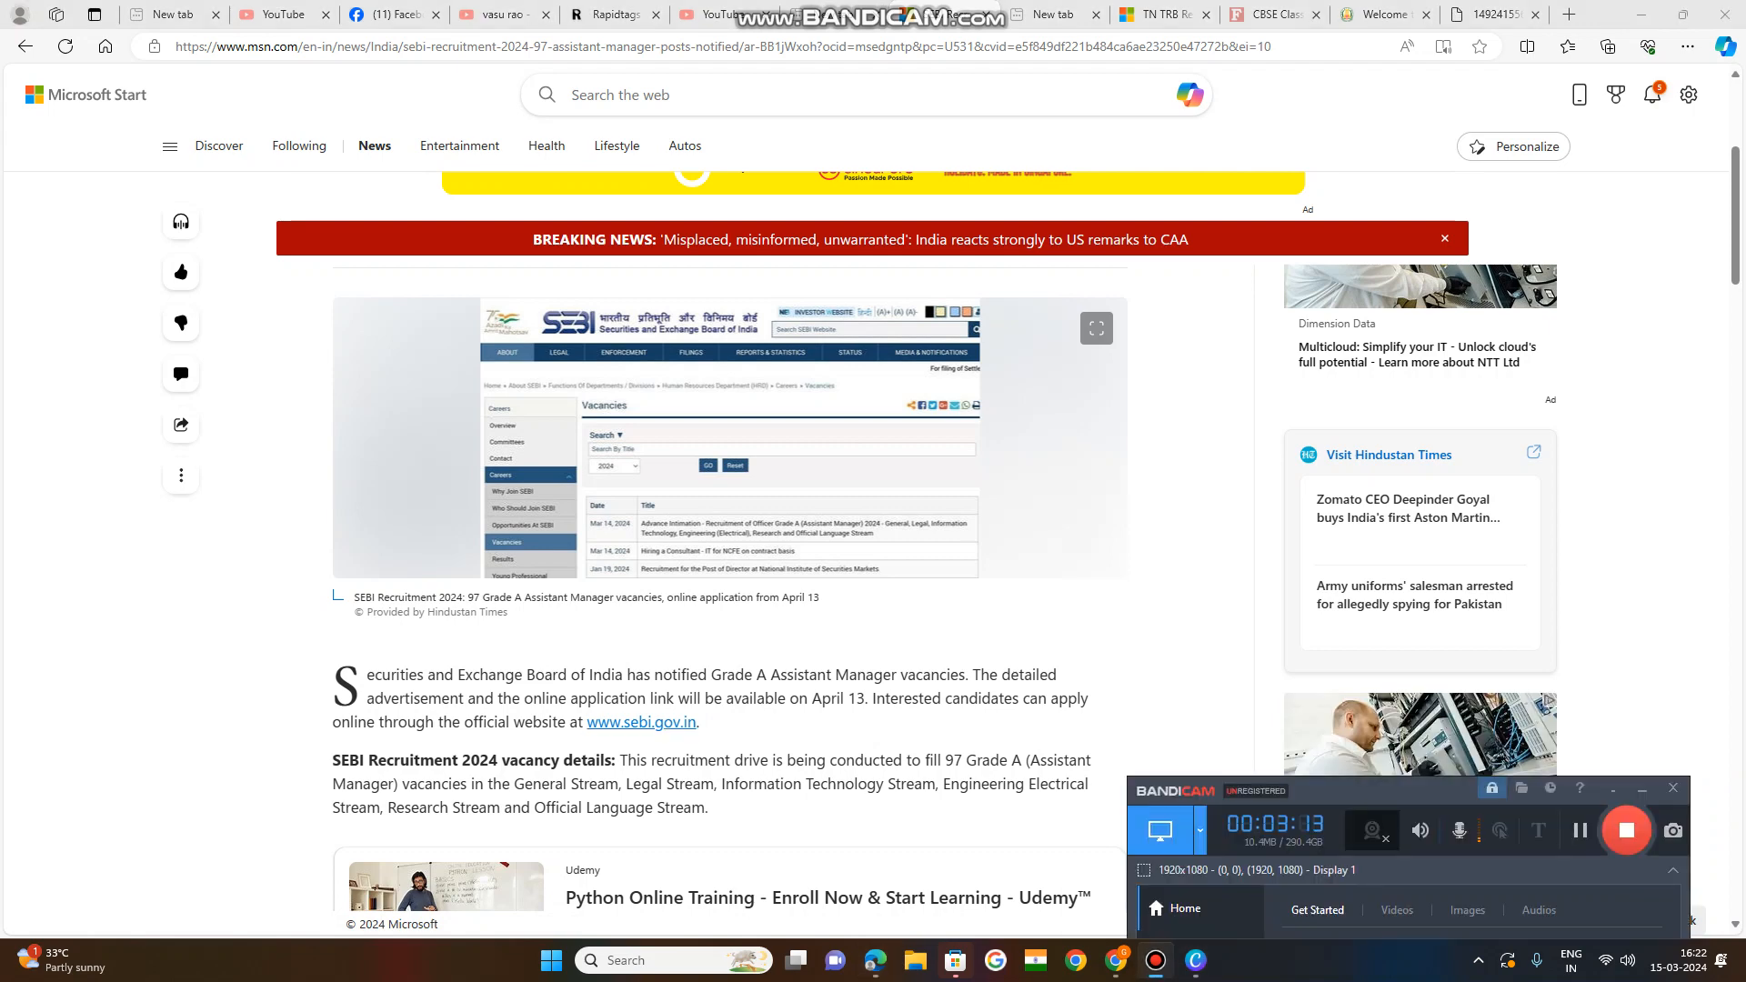
pyautogui.scroll(-3)
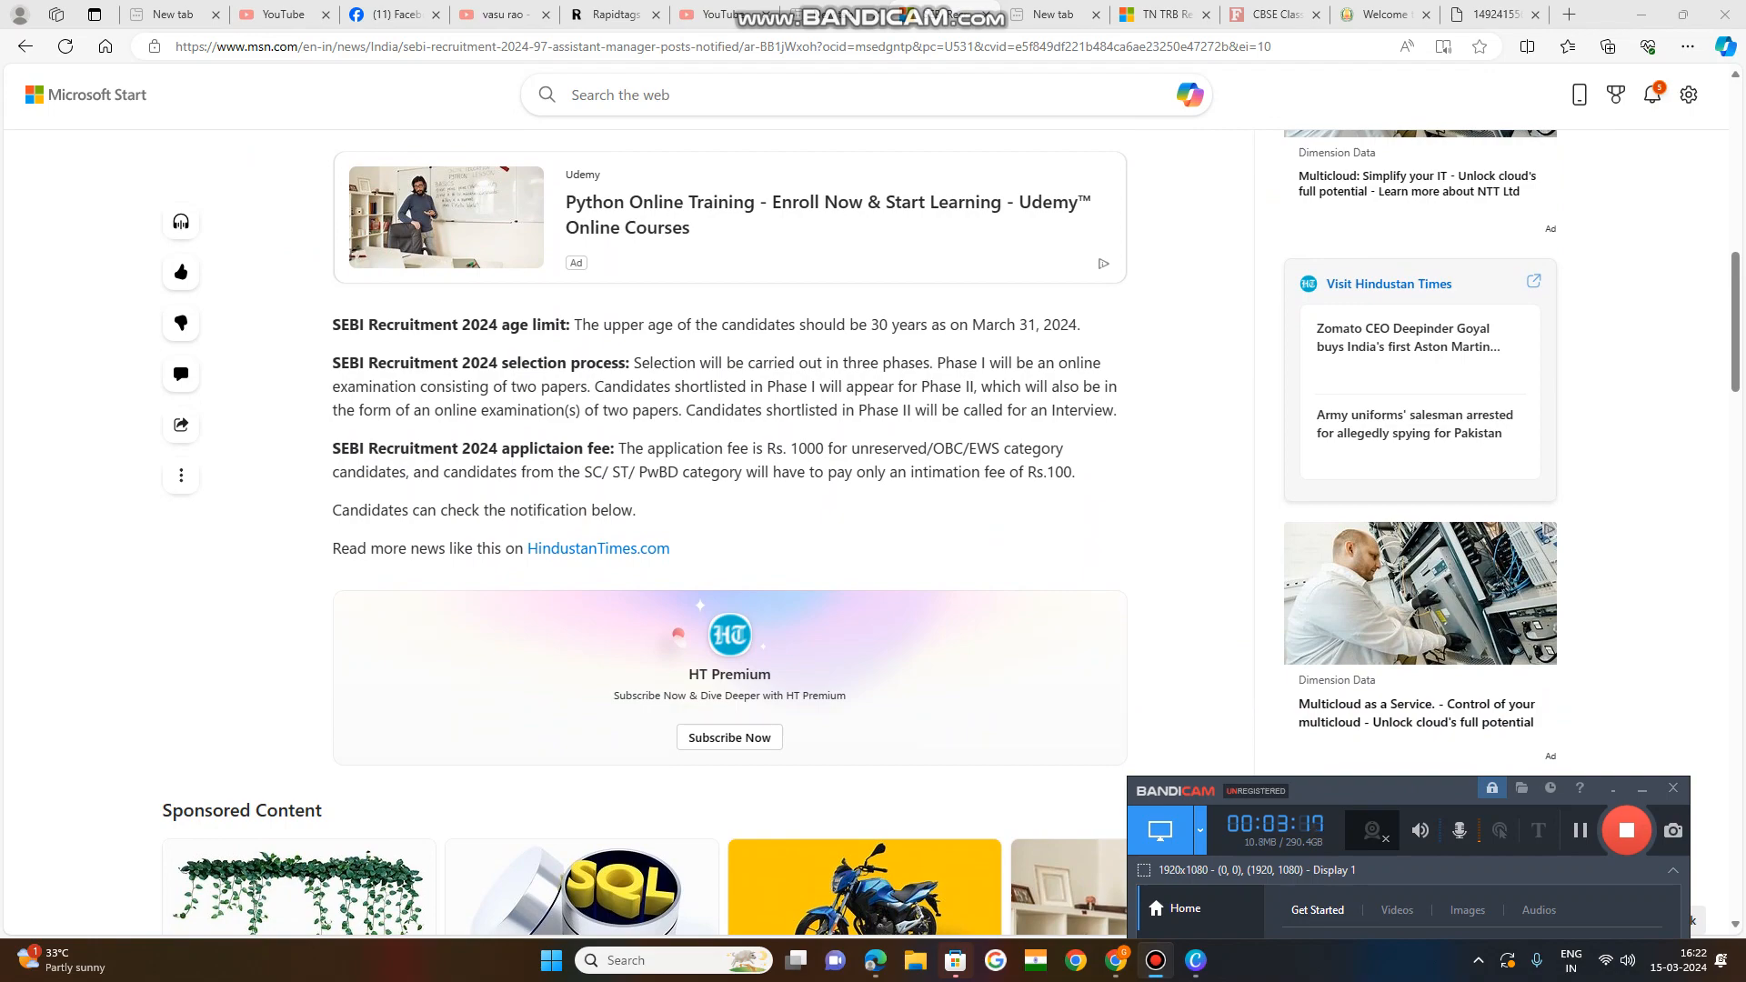
pyautogui.scroll(3)
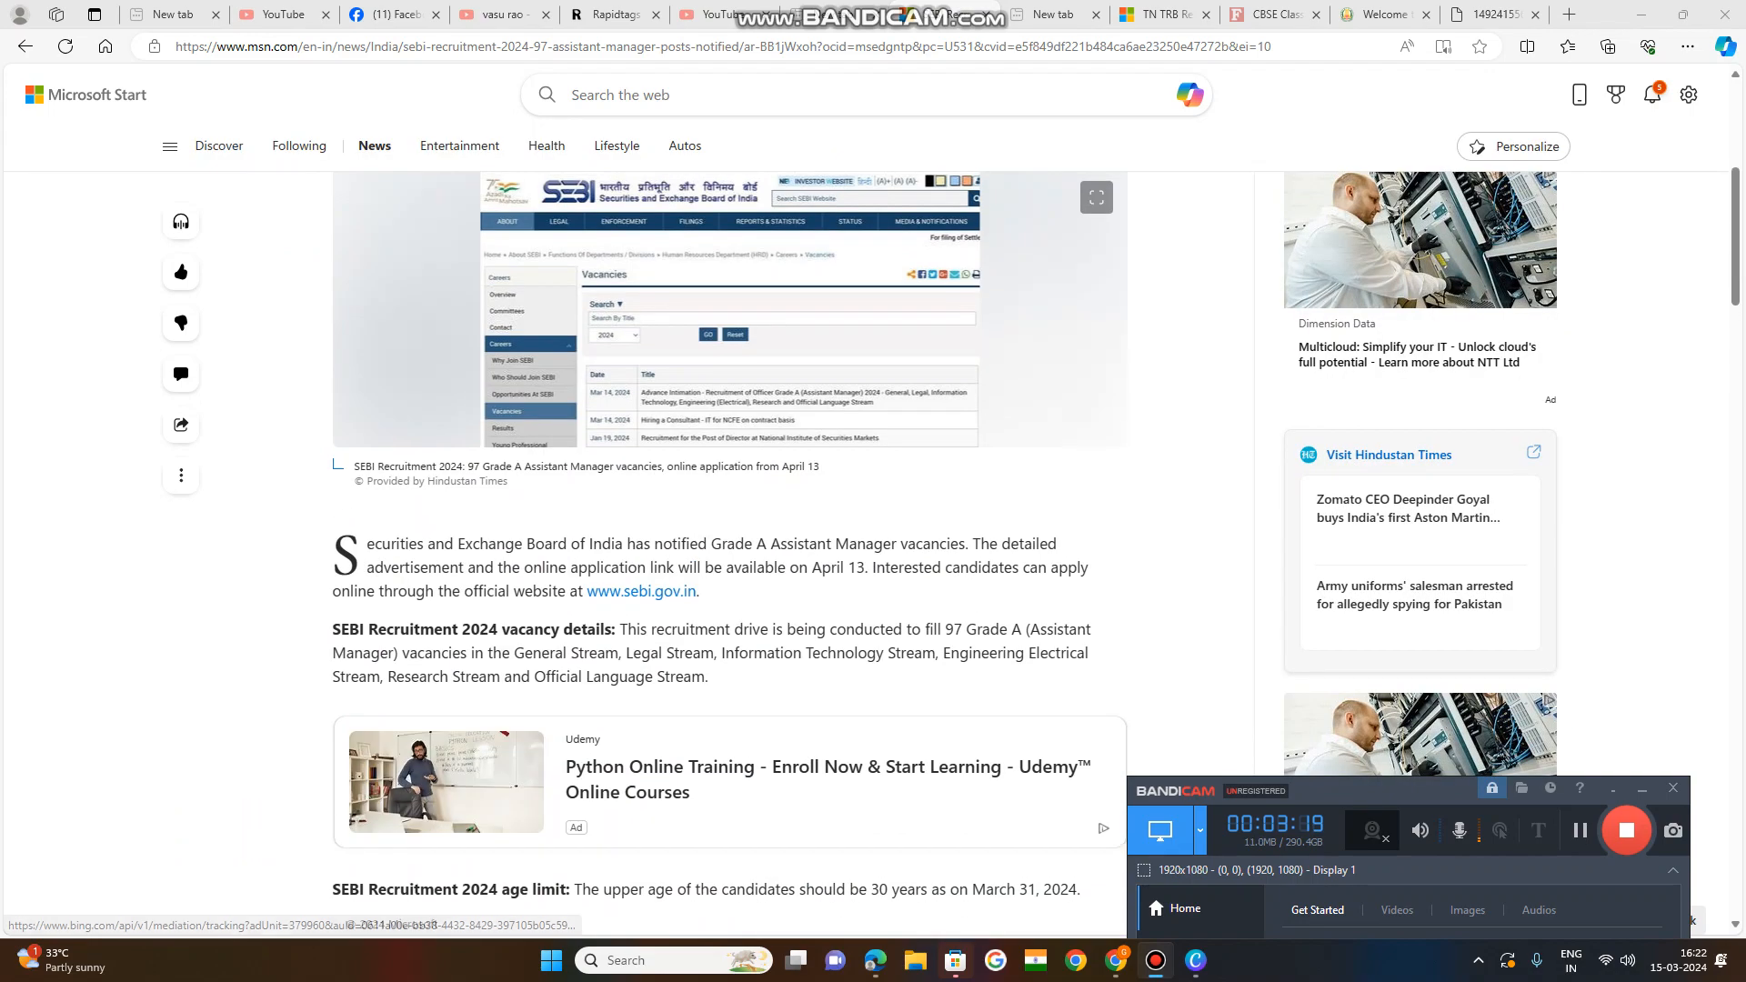